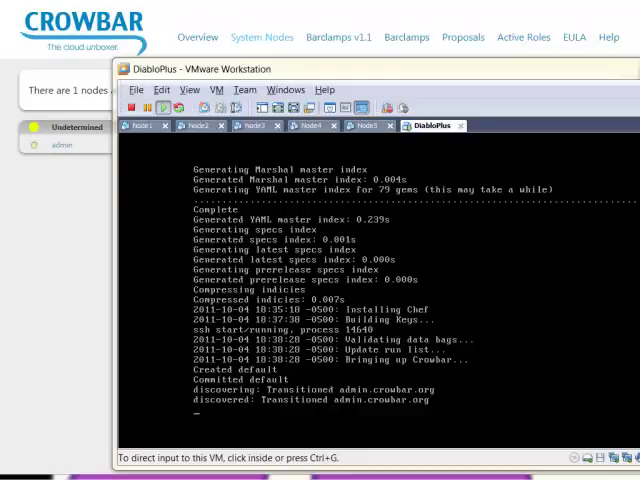
mouse_move(153, 245)
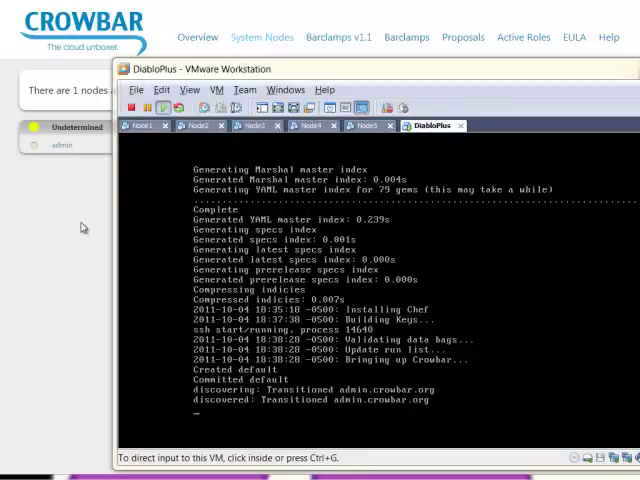
mouse_move(257, 266)
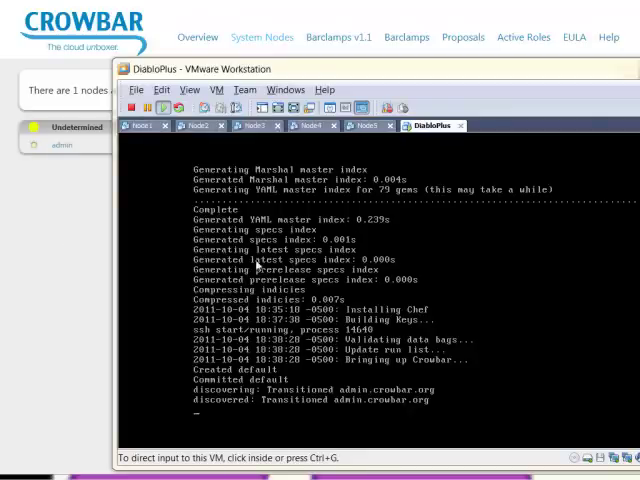
mouse_move(62, 229)
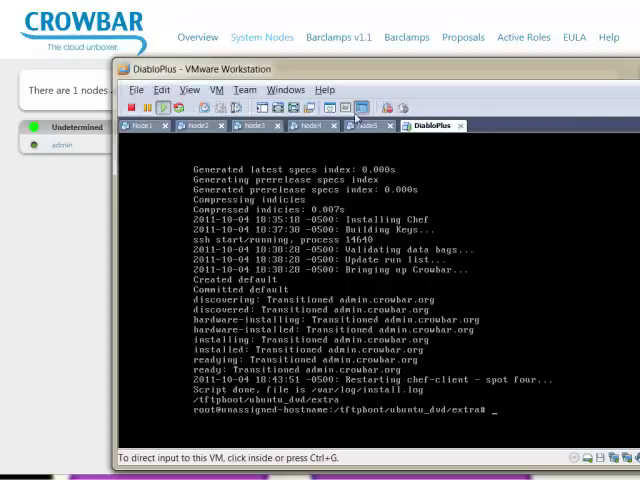
Step: Power on the Node1–Node5 VMs to network-boot, then bring Crowbar back to front
left_click(142, 125)
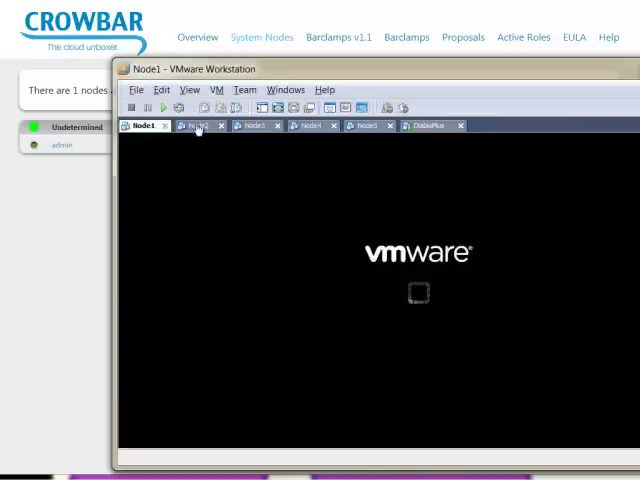
left_click(255, 125)
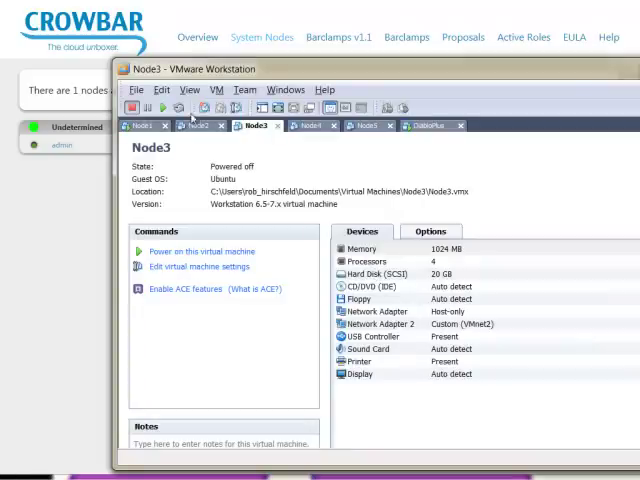
left_click(311, 125)
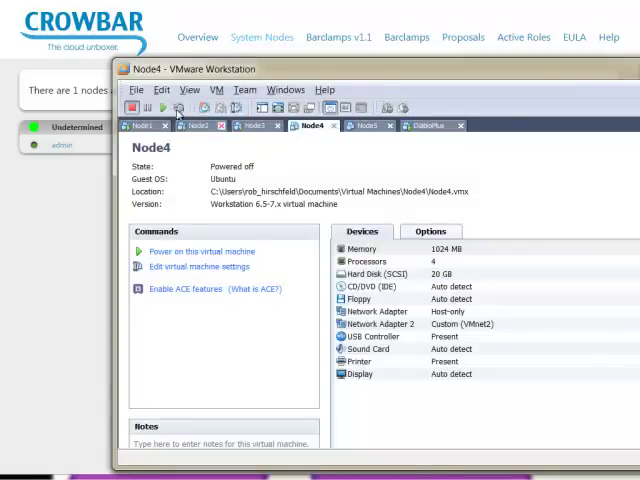
left_click(363, 125)
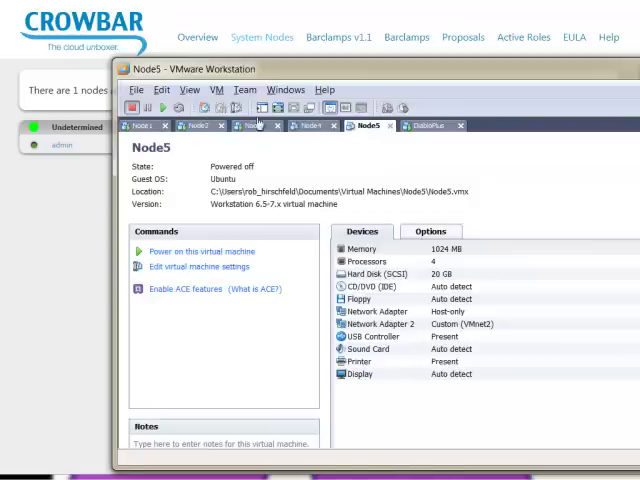
left_click(202, 251)
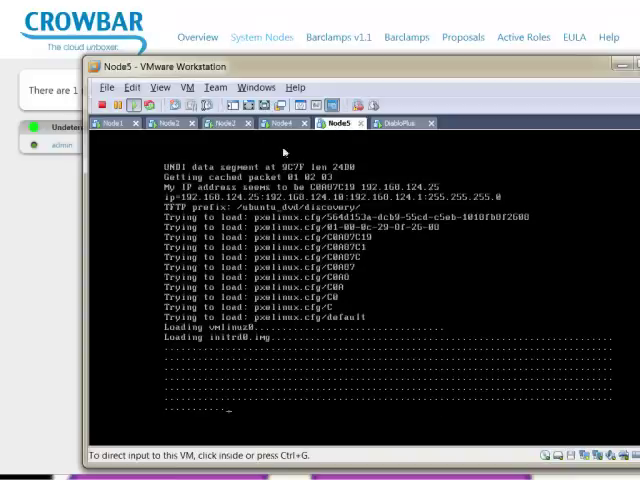
left_click(405, 123)
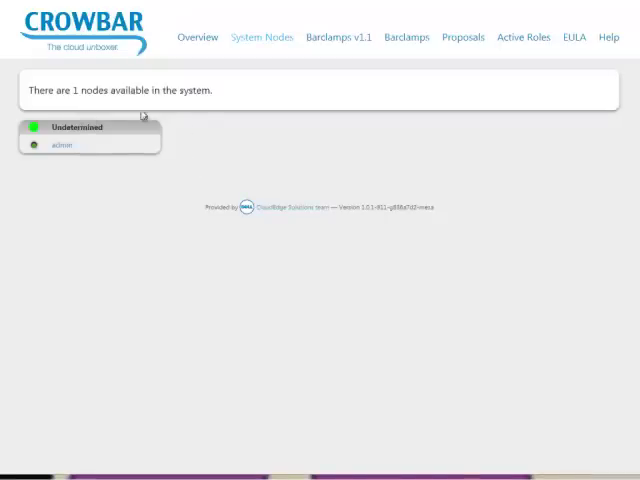
mouse_move(61, 210)
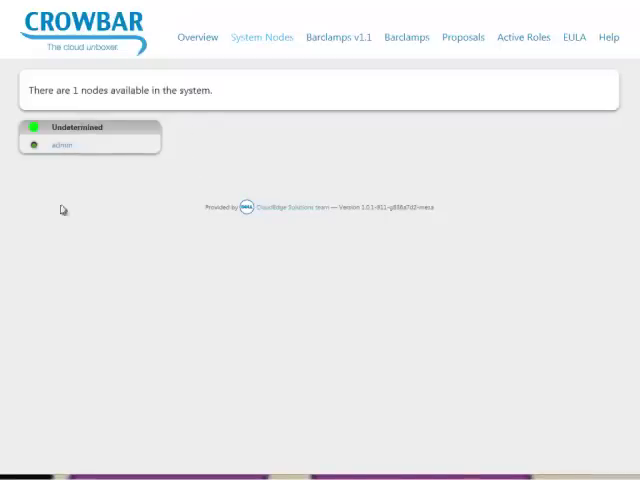
mouse_move(68, 162)
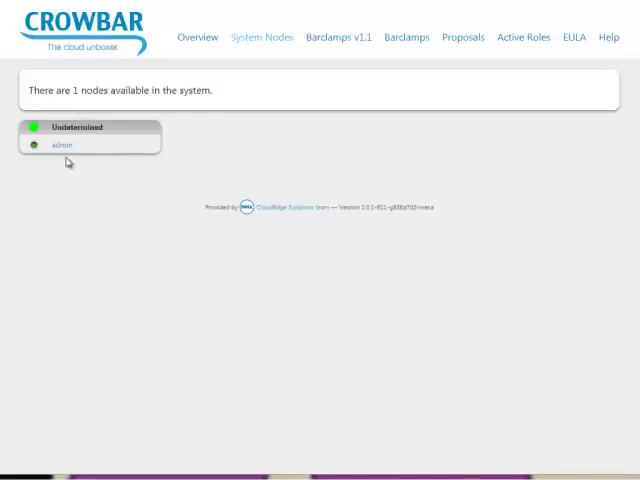
mouse_move(71, 237)
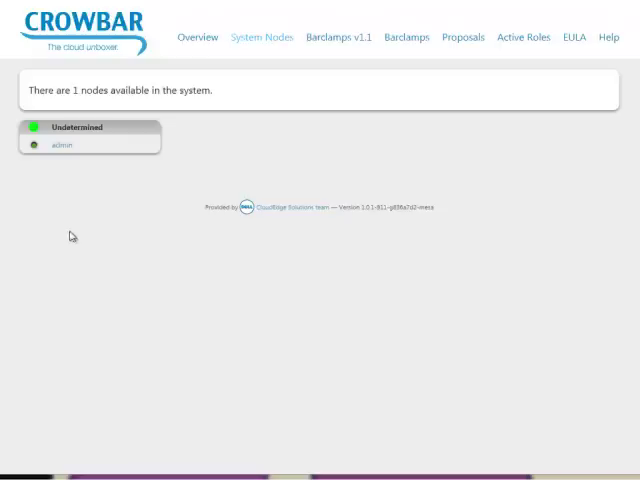
mouse_move(114, 240)
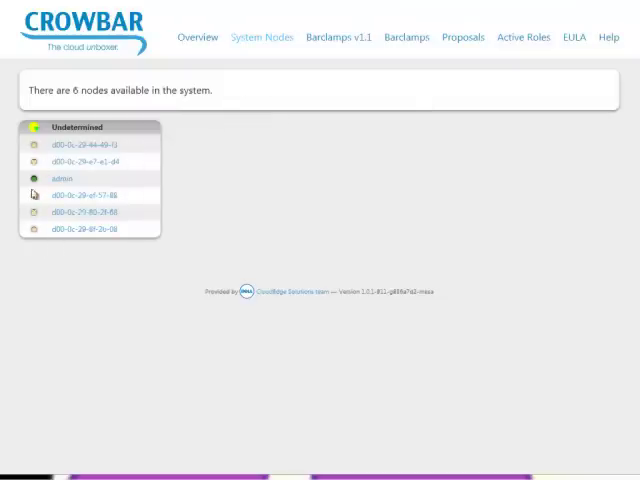
mouse_move(557, 80)
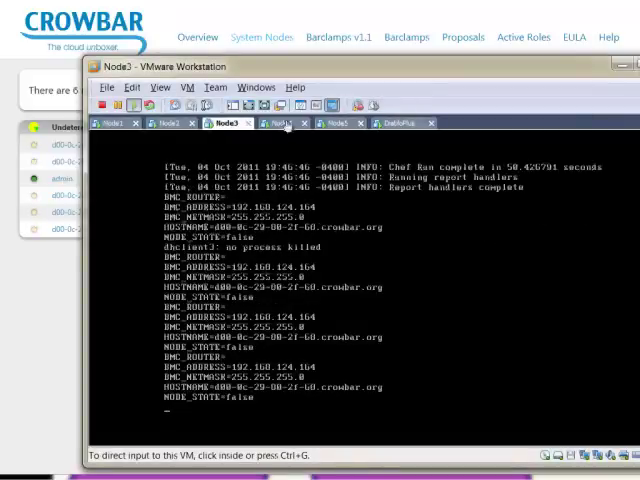
Step: Check another node's boot console in VMware while Crowbar discovers the nodes
left_click(110, 123)
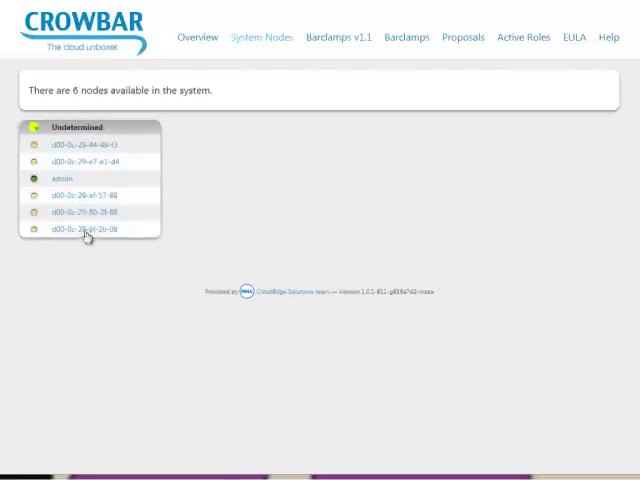
mouse_move(100, 205)
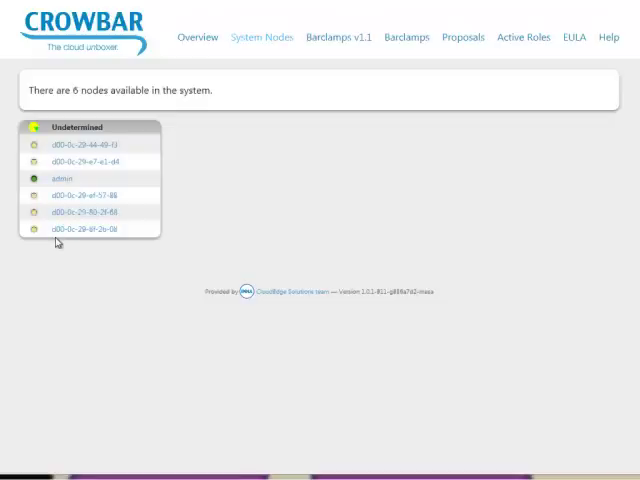
mouse_move(92, 161)
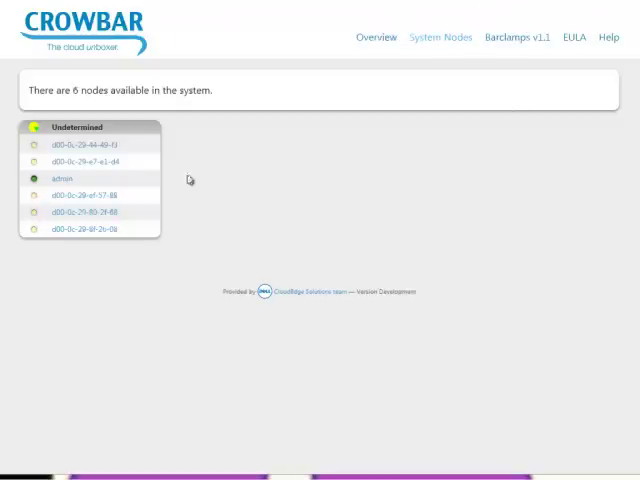
Step: Bulk-allocate all five discovered nodes and return to the System Nodes dashboard
left_click(439, 37)
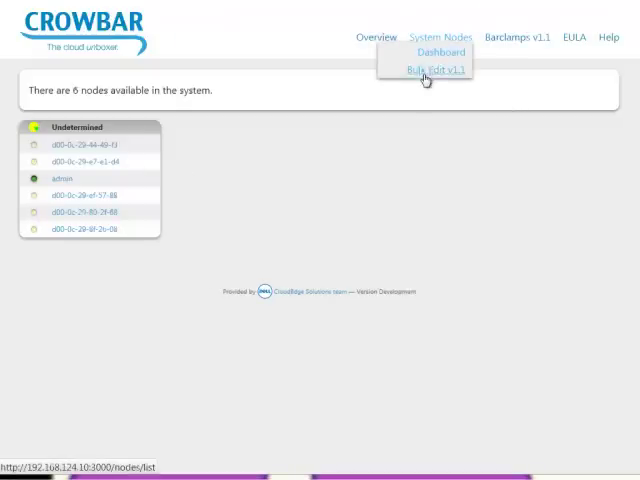
left_click(426, 69)
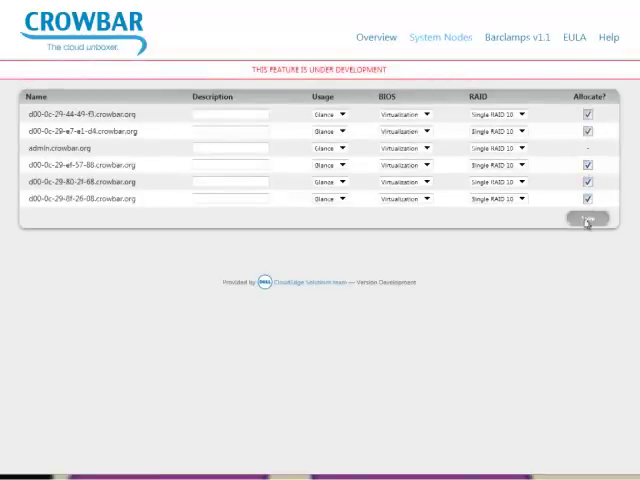
left_click(583, 219)
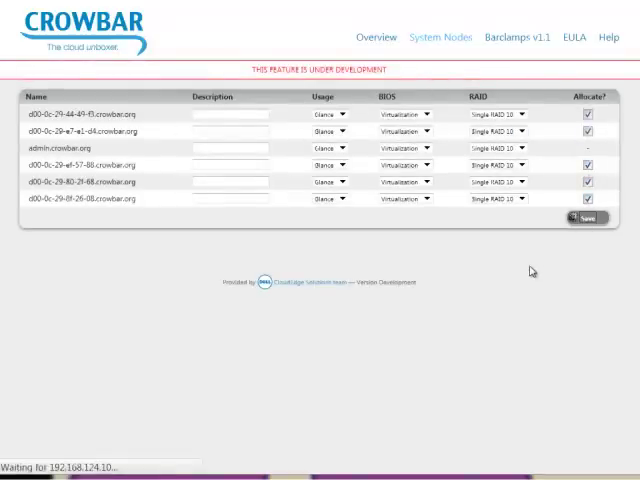
left_click(589, 217)
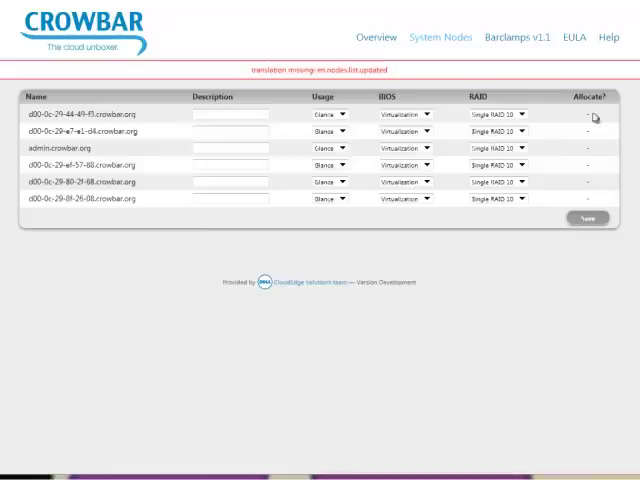
left_click(372, 38)
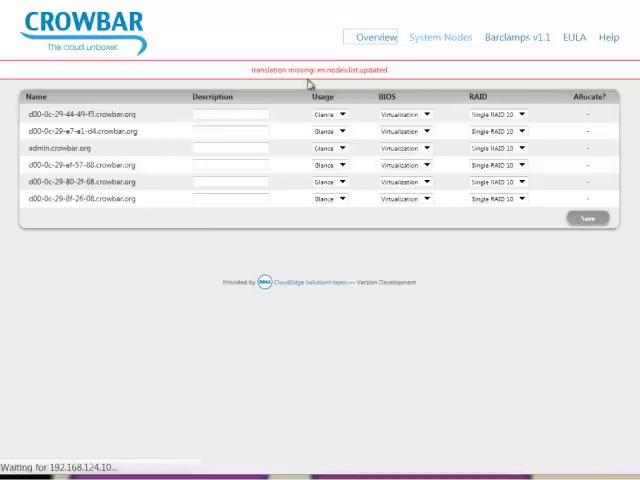
left_click(440, 37)
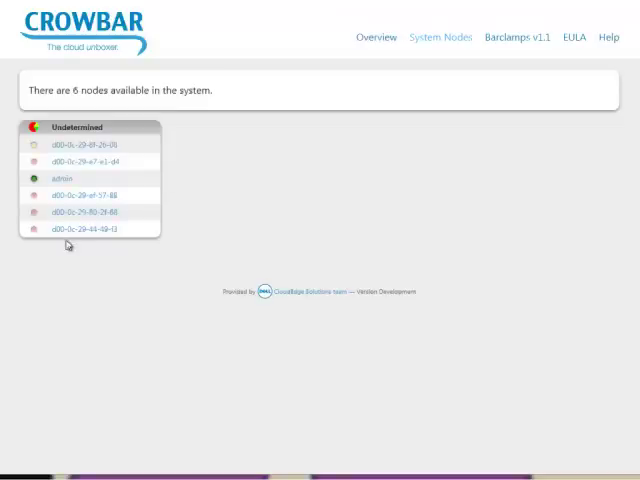
mouse_move(80, 233)
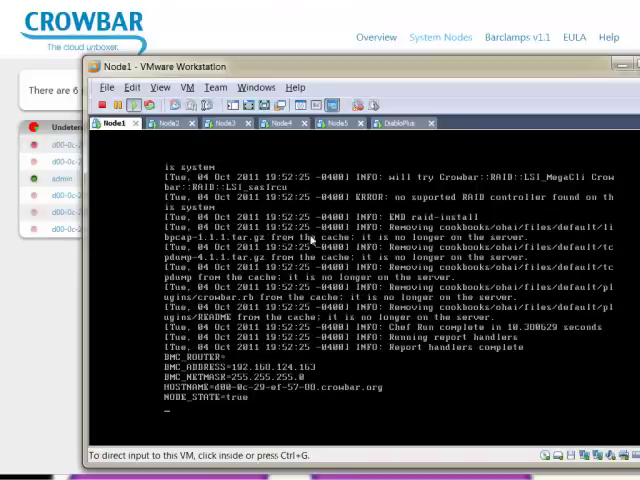
mouse_move(103, 277)
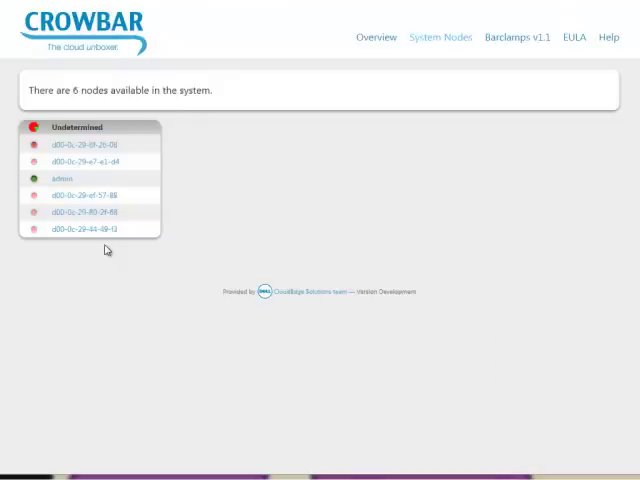
mouse_move(367, 211)
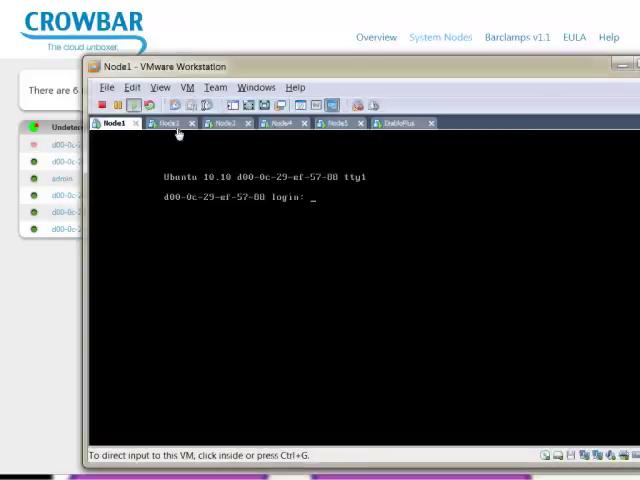
Step: Check a node console and view the six nodes on the System Nodes page
left_click(338, 123)
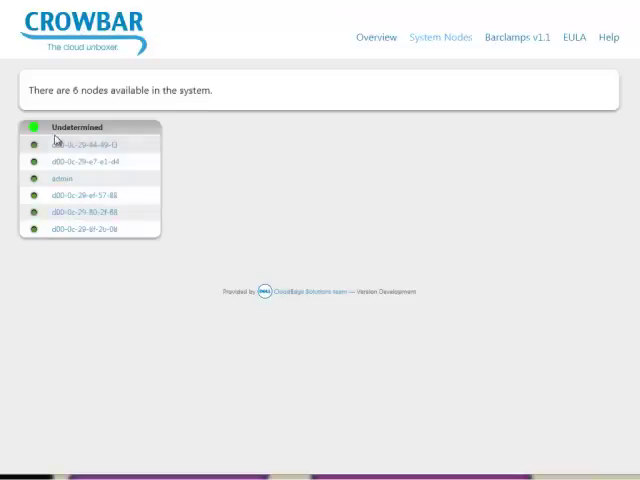
mouse_move(60, 243)
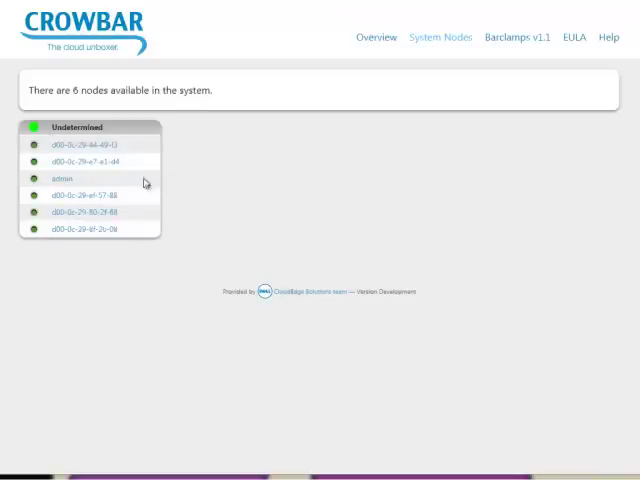
left_click(84, 146)
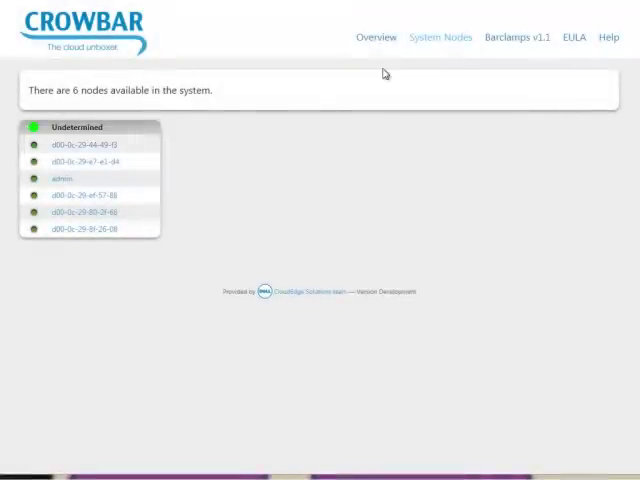
mouse_move(165, 135)
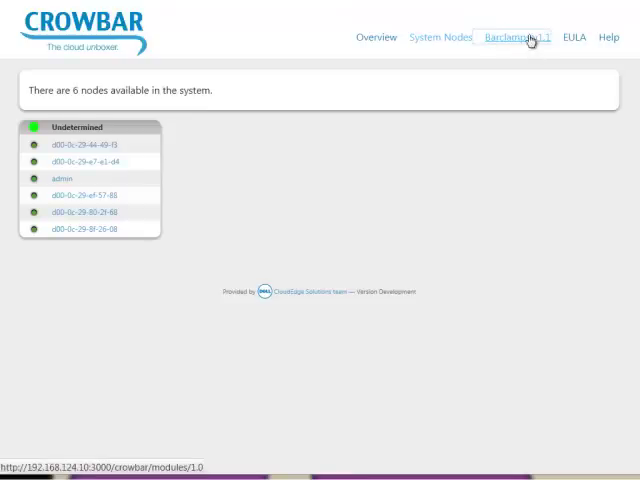
Step: Create and apply the Glance proposal on node d00-0c-29-44-49-f3, then expand Nova
left_click(514, 37)
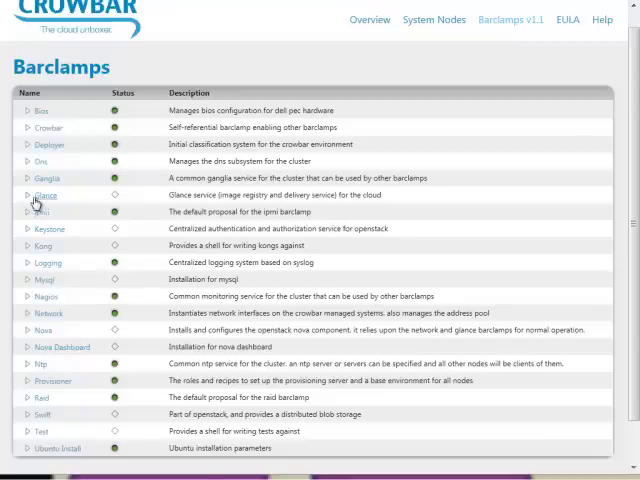
left_click(46, 194)
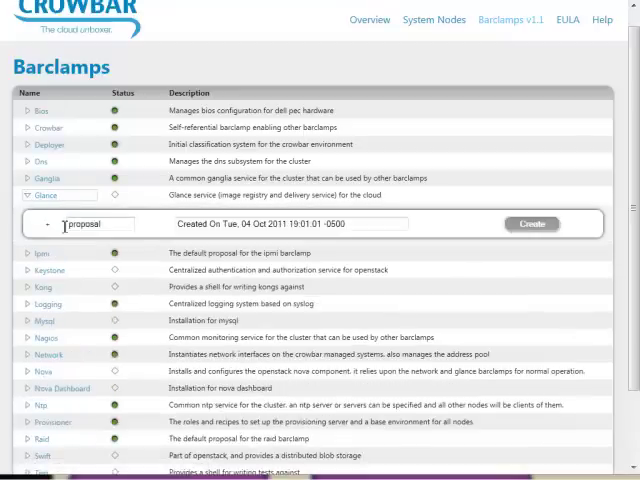
left_click(532, 223)
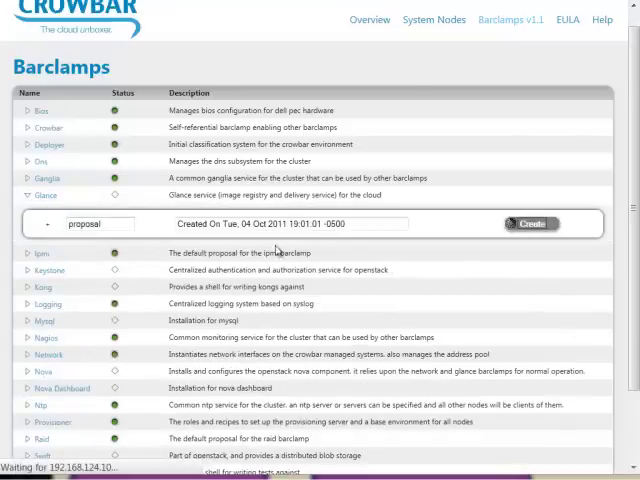
left_click(532, 223)
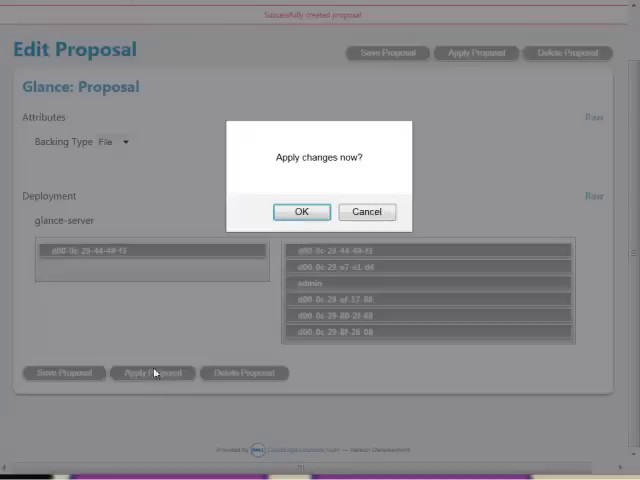
left_click(300, 211)
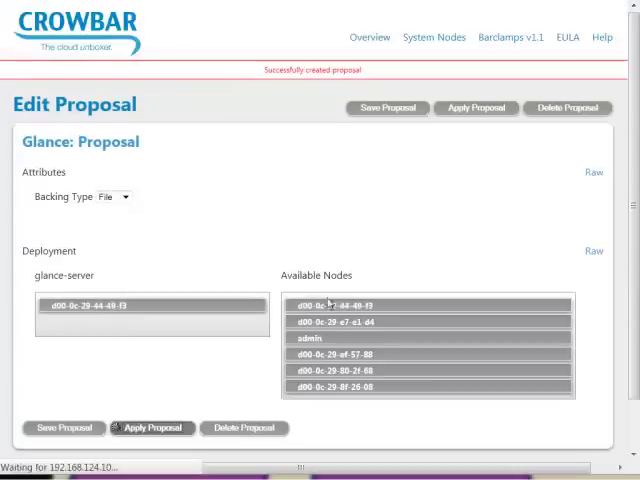
mouse_move(220, 232)
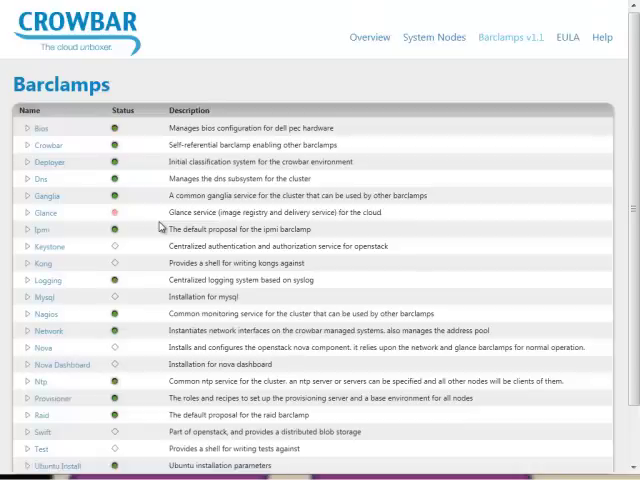
mouse_move(108, 216)
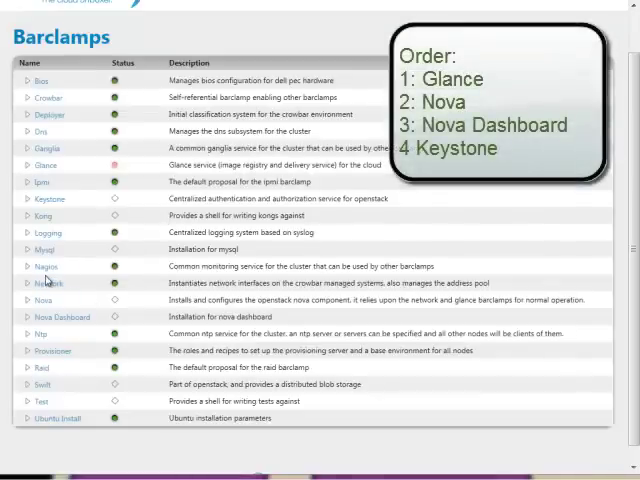
mouse_move(42, 199)
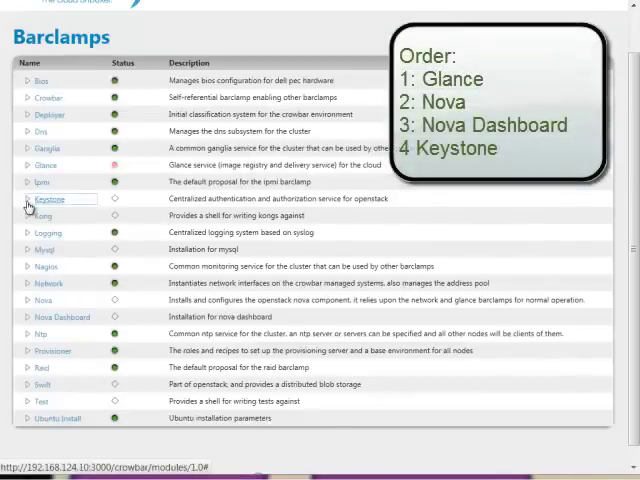
left_click(27, 198)
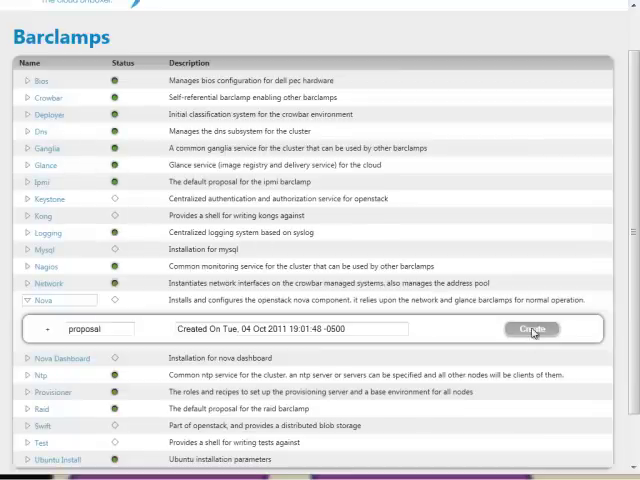
Step: Create and apply a Nova proposal limited to two compute nodes, returning to Barclamps
left_click(532, 328)
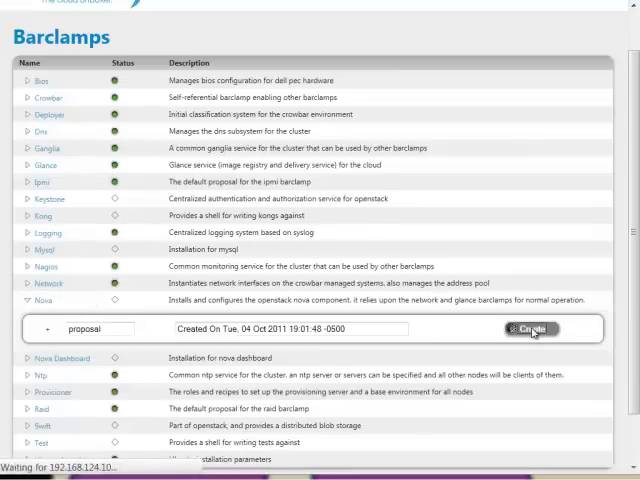
left_click(531, 329)
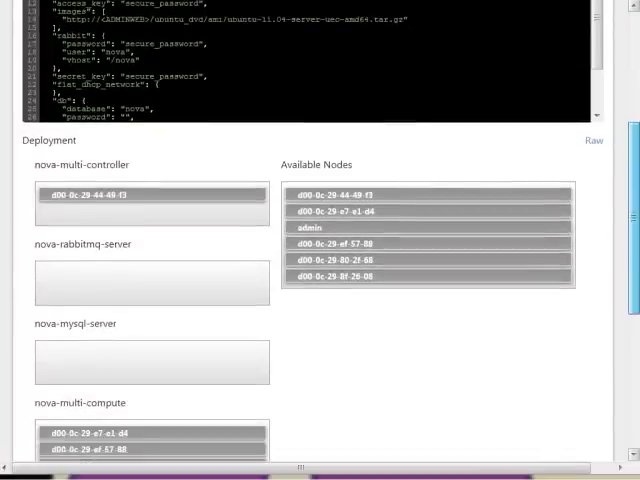
scroll("down", 3)
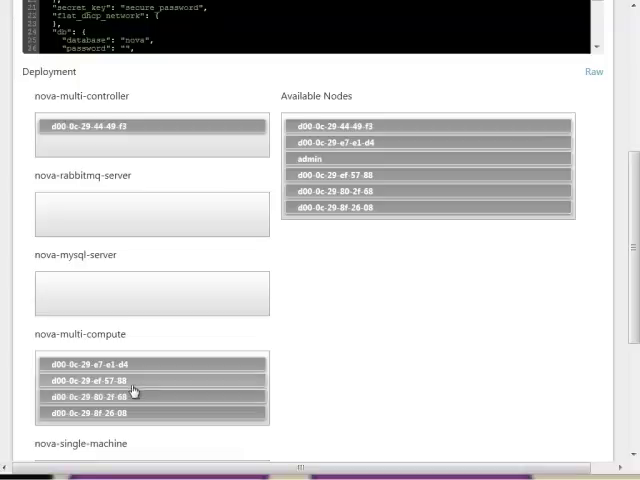
mouse_move(133, 394)
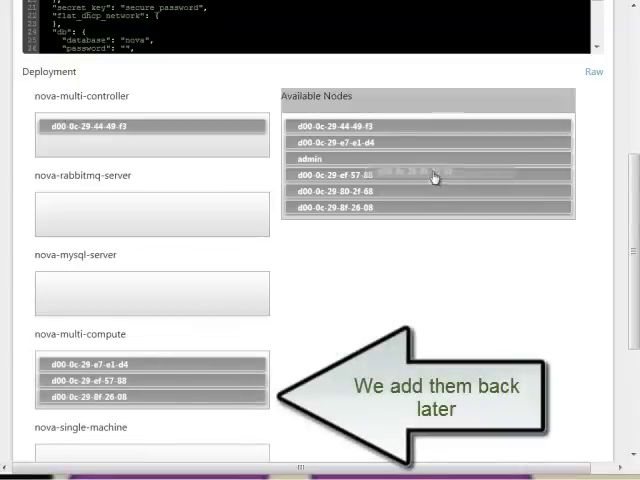
scroll("down", 3)
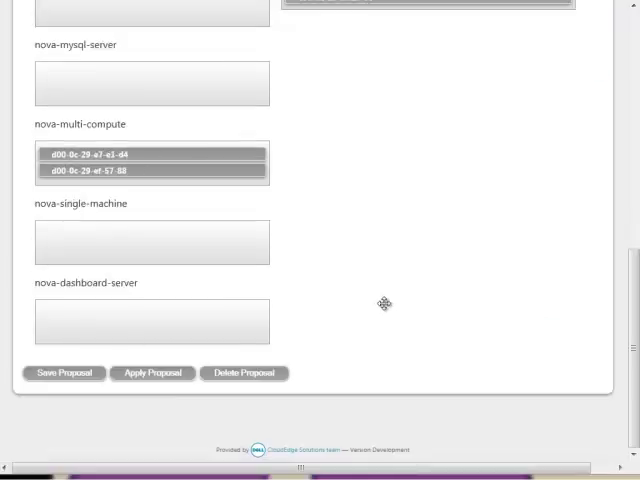
left_click(152, 373)
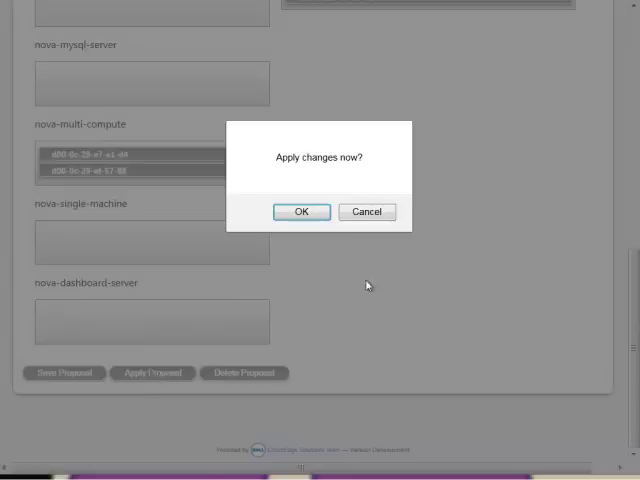
left_click(300, 211)
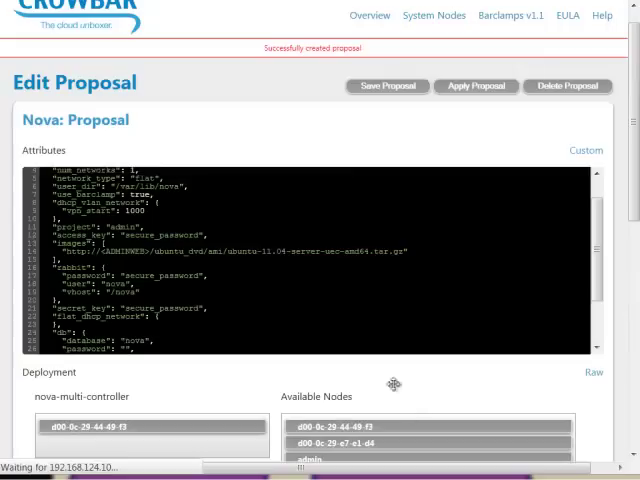
left_click(433, 15)
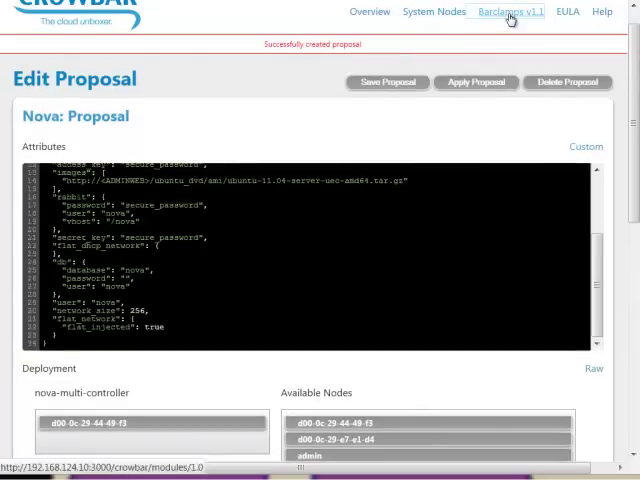
left_click(510, 11)
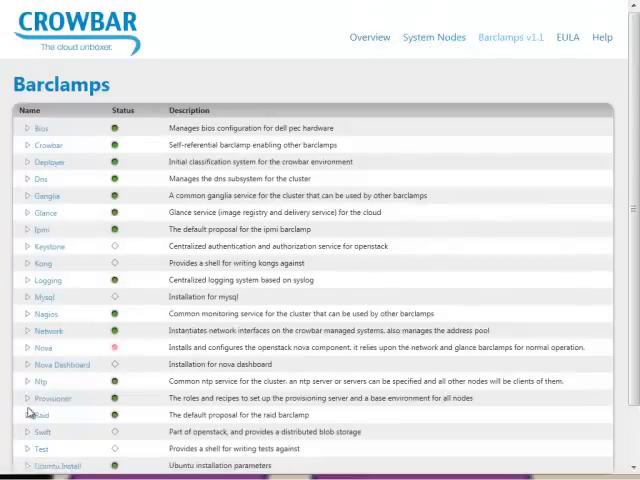
mouse_move(117, 363)
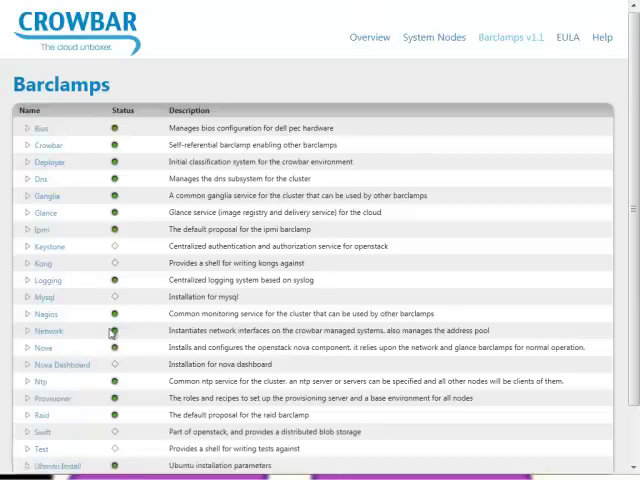
Step: Expand the Nova Dashboard barclamp to reveal its new 'proposal' row
left_click(62, 364)
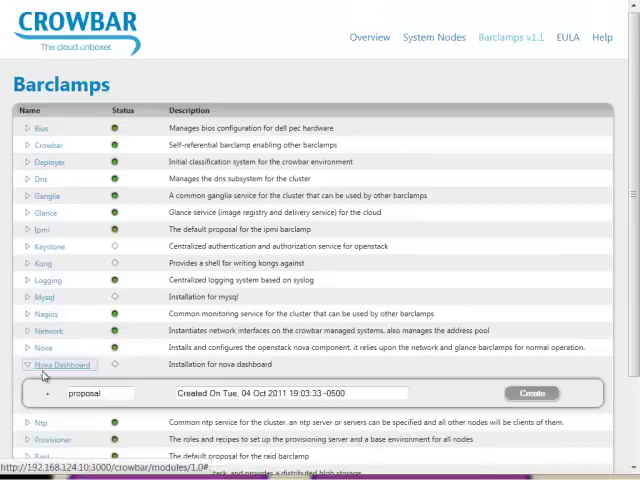
Step: Create the Nova Dashboard proposal with node d00-0c-29-44-49-f3 as server and apply it
left_click(531, 392)
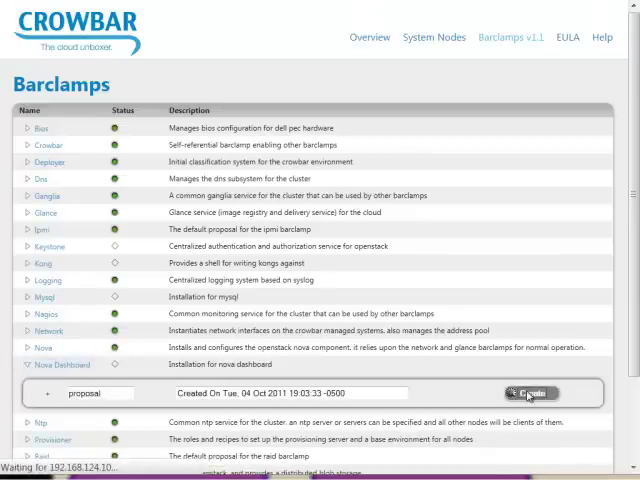
left_click(531, 392)
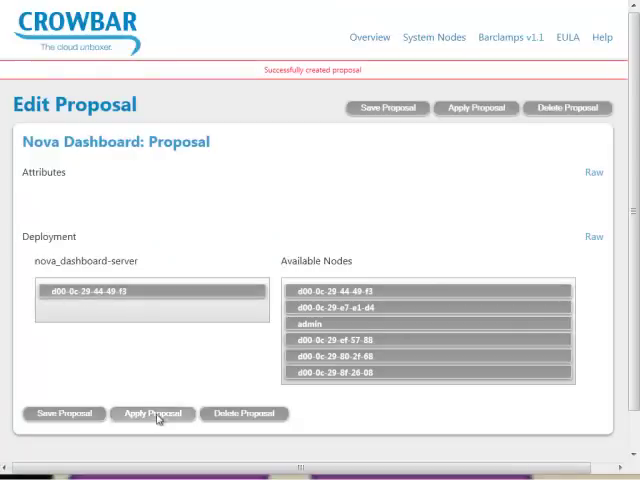
left_click(152, 413)
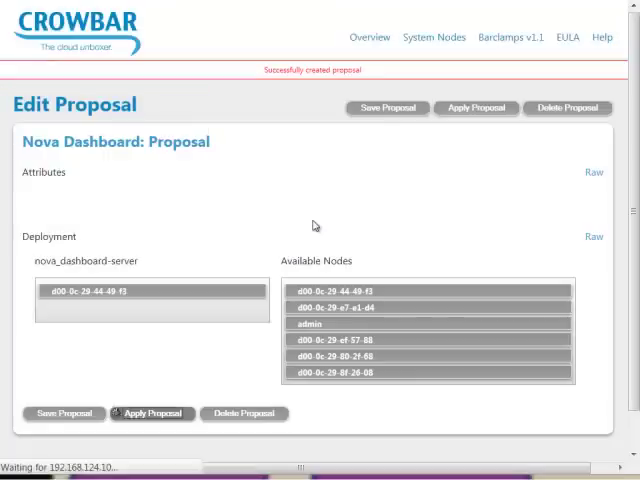
mouse_move(343, 397)
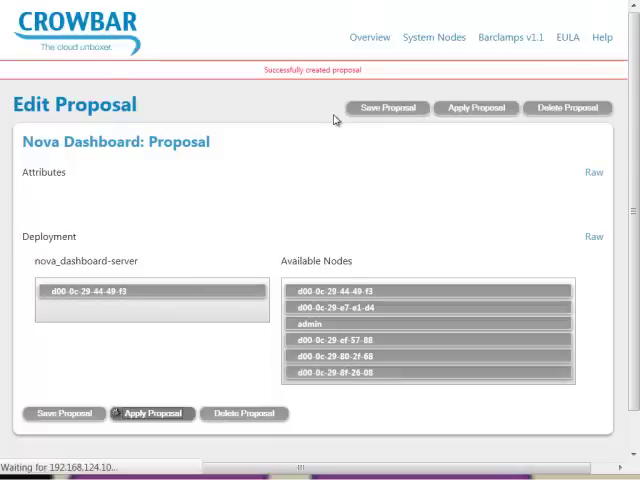
mouse_move(420, 204)
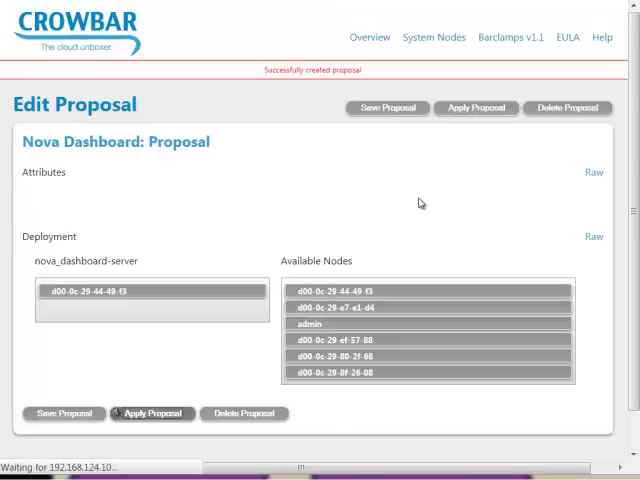
mouse_move(412, 204)
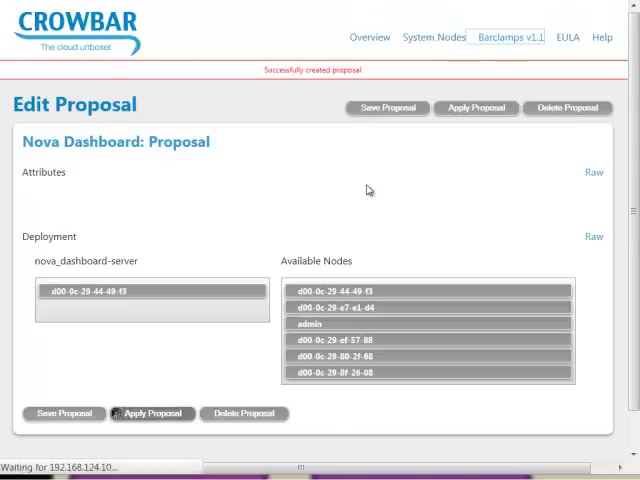
mouse_move(468, 62)
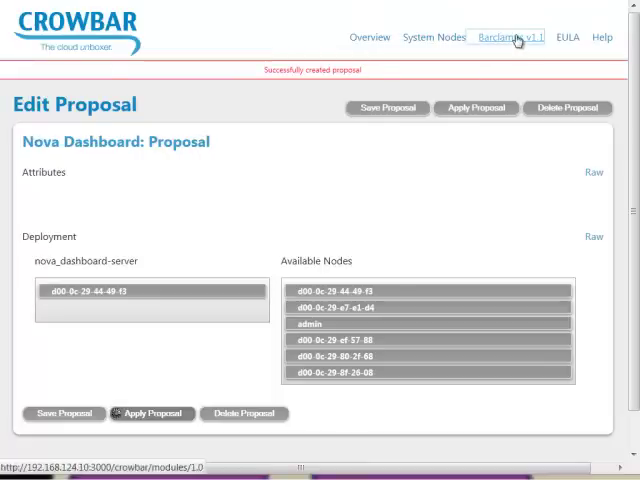
Step: Confirm the apply and verify node d00-0c-29-44-49-f3 holds the nova_dashboard-server role
left_click(510, 37)
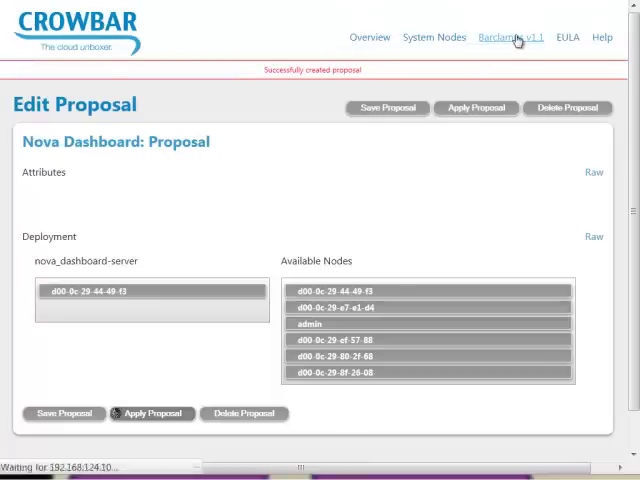
left_click(512, 37)
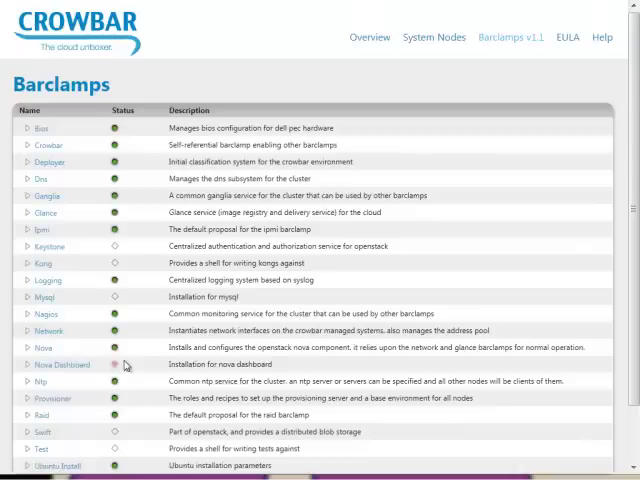
mouse_move(375, 247)
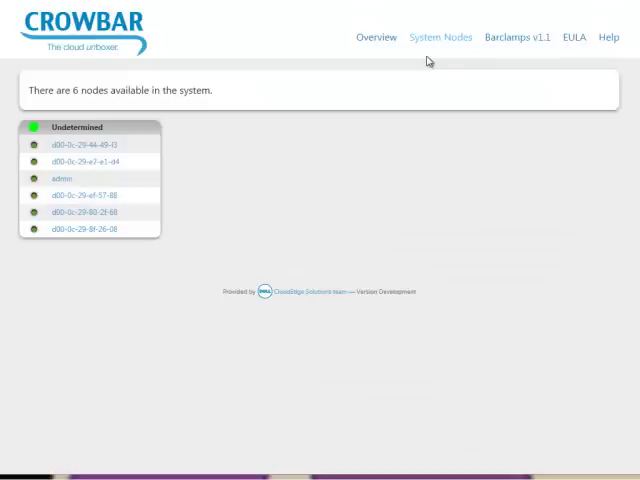
mouse_move(79, 147)
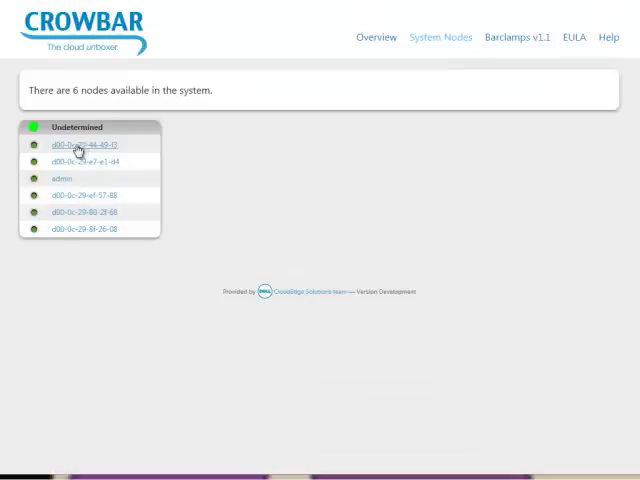
left_click(78, 145)
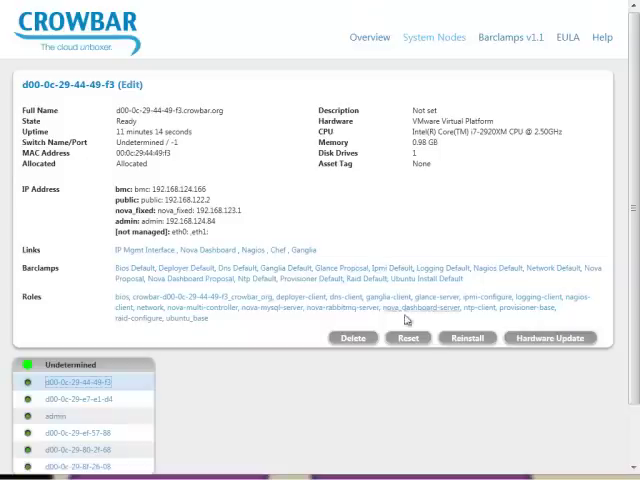
mouse_move(522, 284)
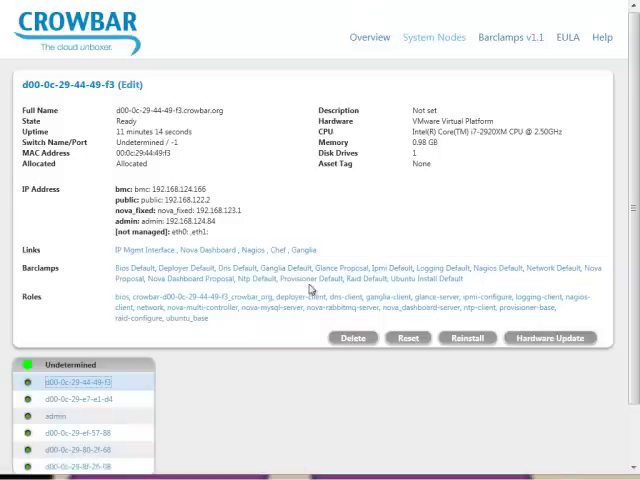
mouse_move(556, 283)
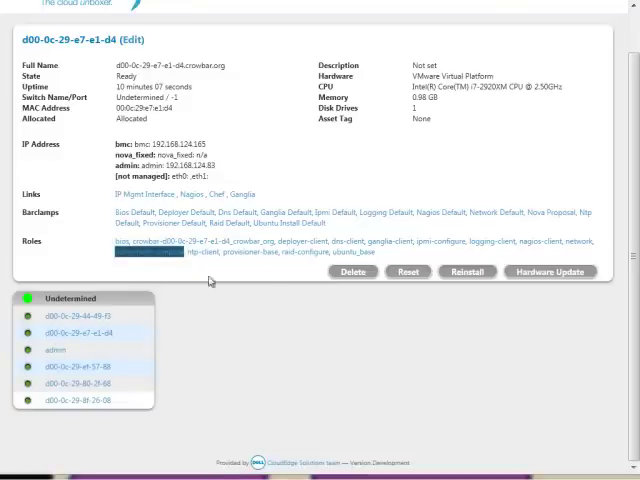
left_click(85, 337)
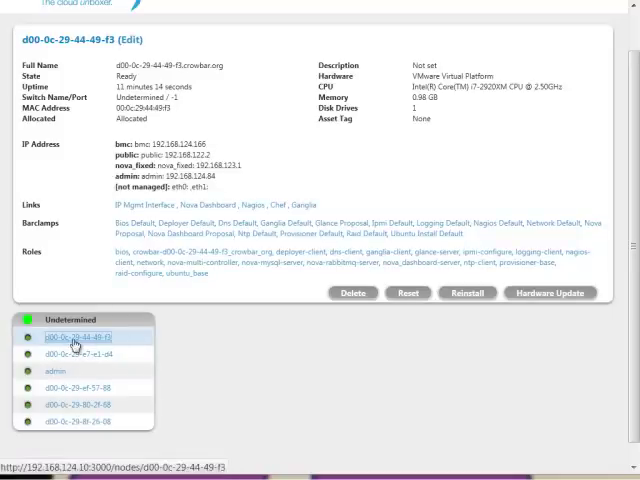
mouse_move(204, 205)
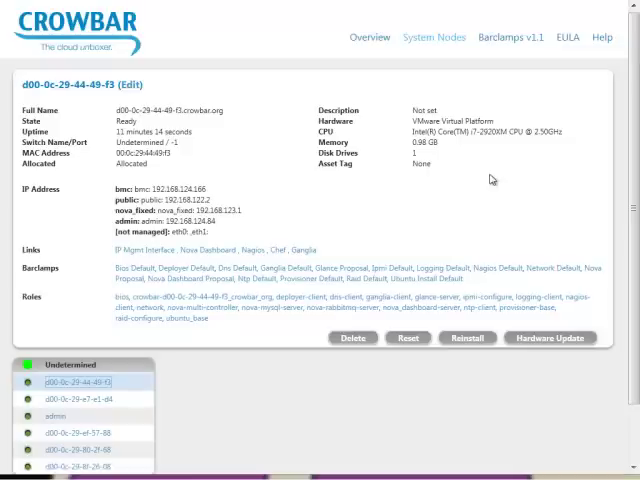
mouse_move(491, 179)
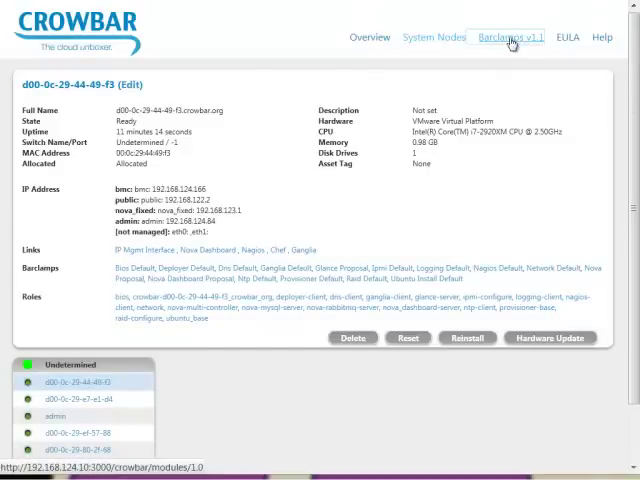
left_click(511, 37)
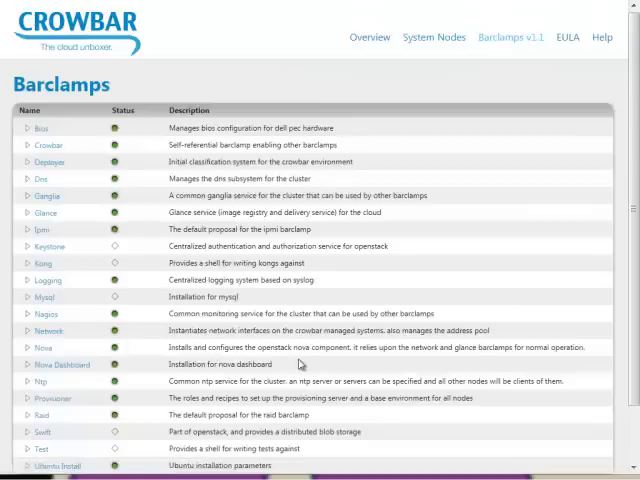
Step: Create and apply a Keystone proposal with node d00-0c-29-44-49-f3 as keystone-server
scroll("down", 3)
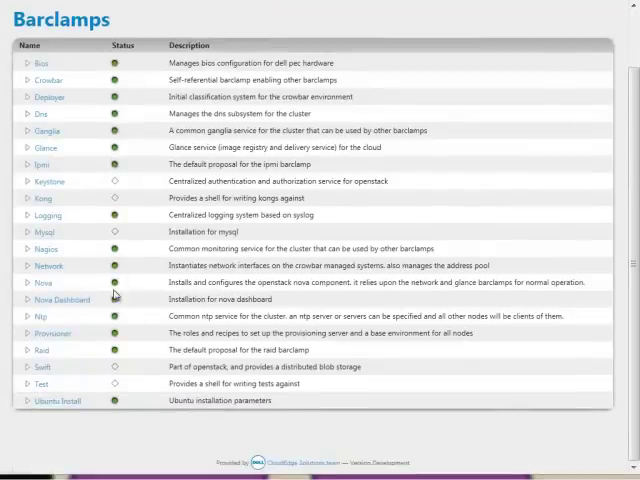
mouse_move(68, 315)
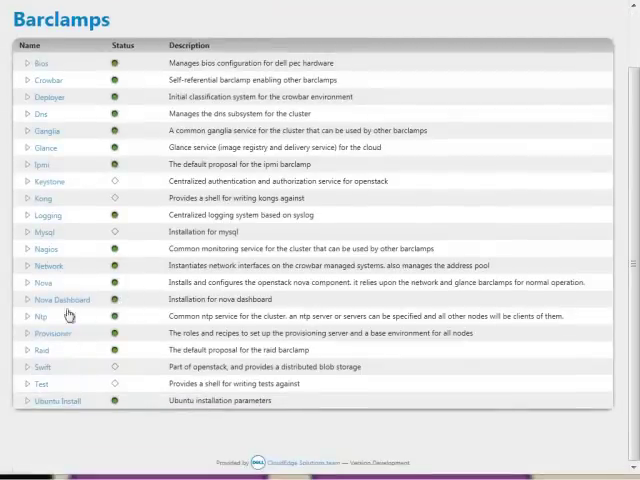
left_click(48, 181)
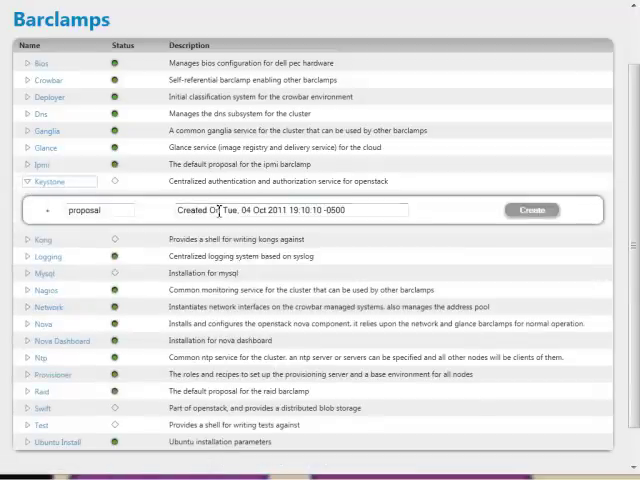
left_click(532, 210)
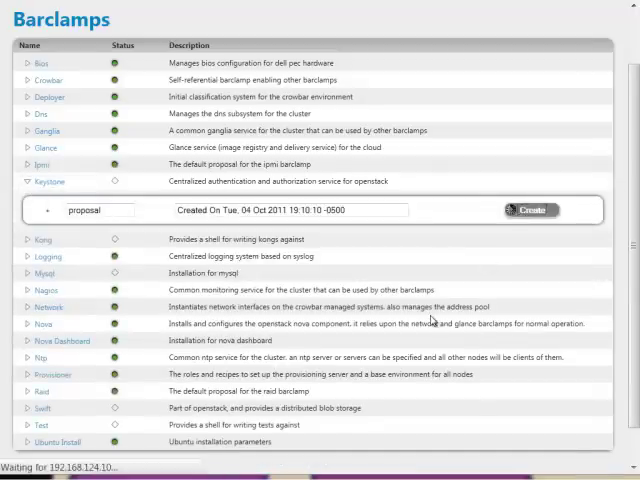
left_click(532, 210)
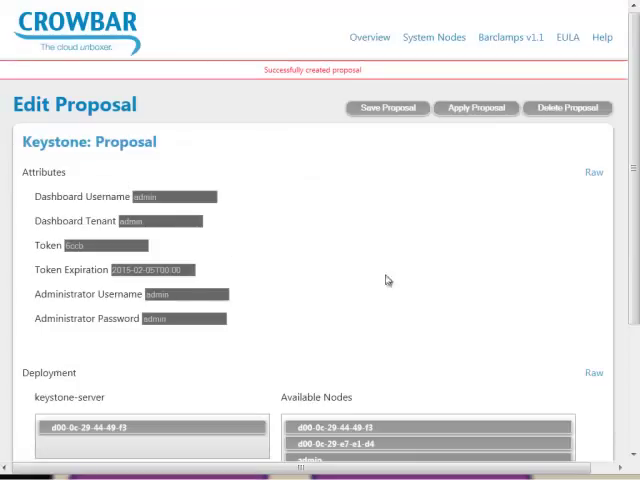
scroll("down", 3)
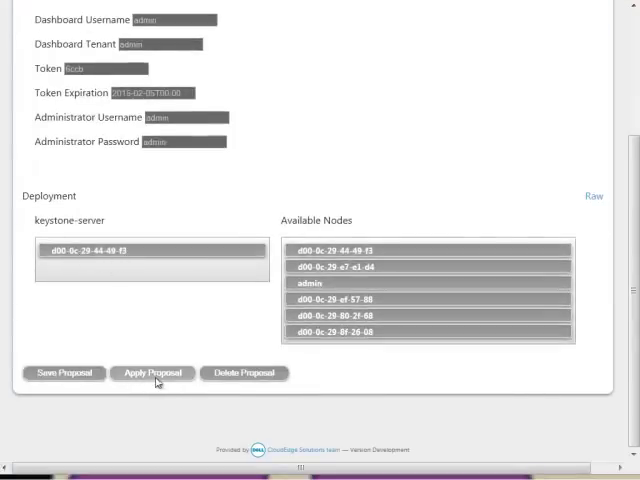
left_click(152, 372)
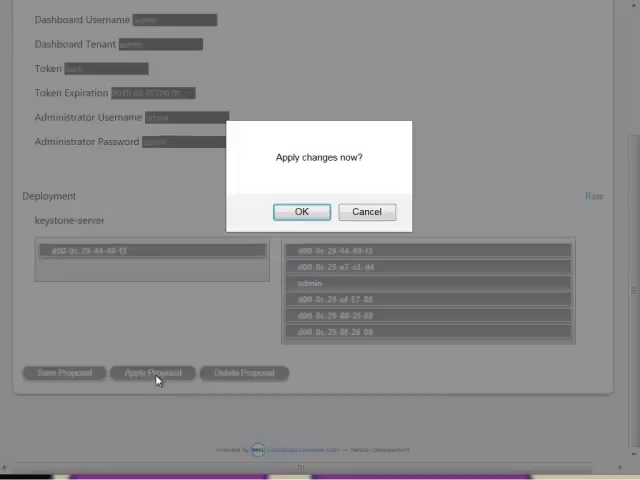
left_click(301, 211)
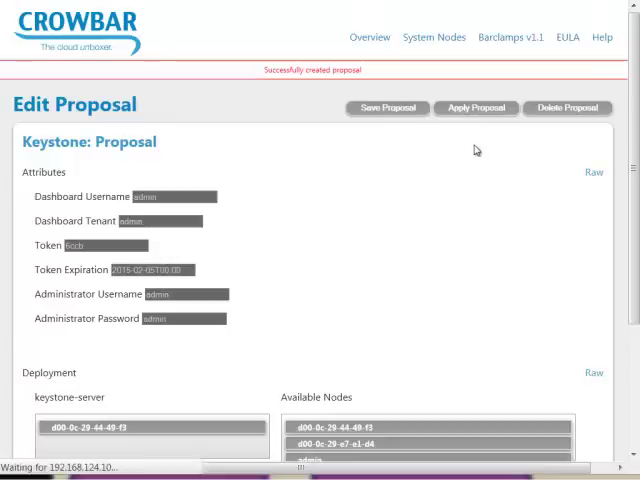
mouse_move(386, 162)
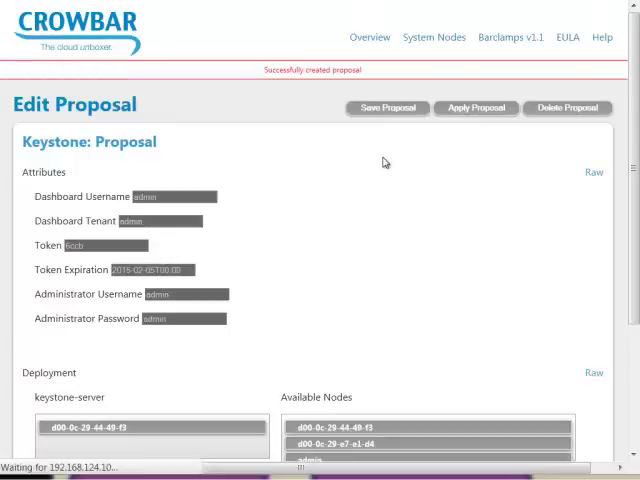
mouse_move(510, 37)
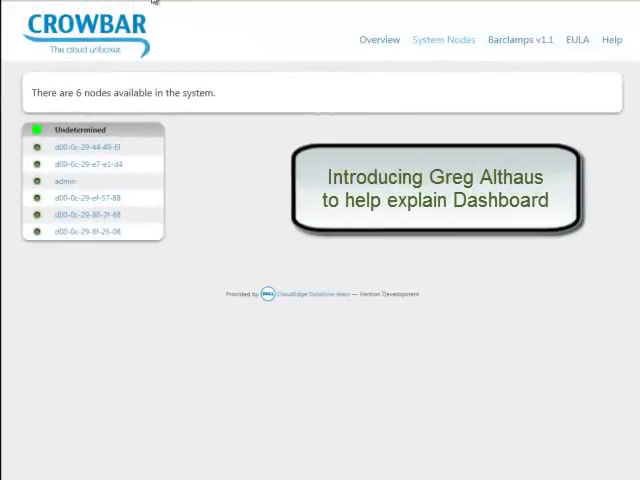
mouse_move(287, 200)
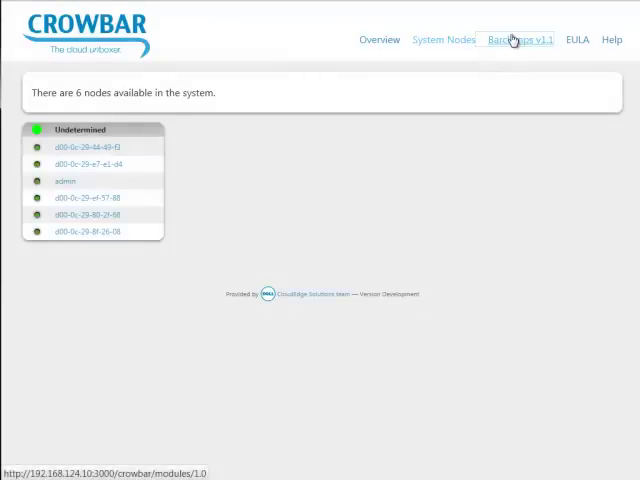
mouse_move(512, 40)
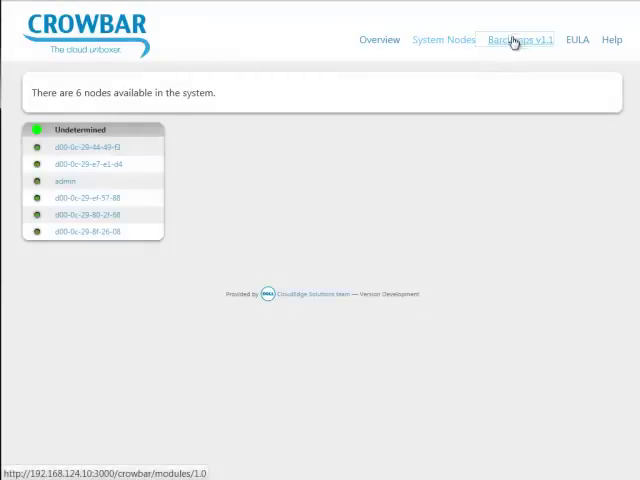
Step: Review Crowbar barclamps and the nodes dashboard, then open the OpenStack System Panel overview showing 8 cores
left_click(513, 40)
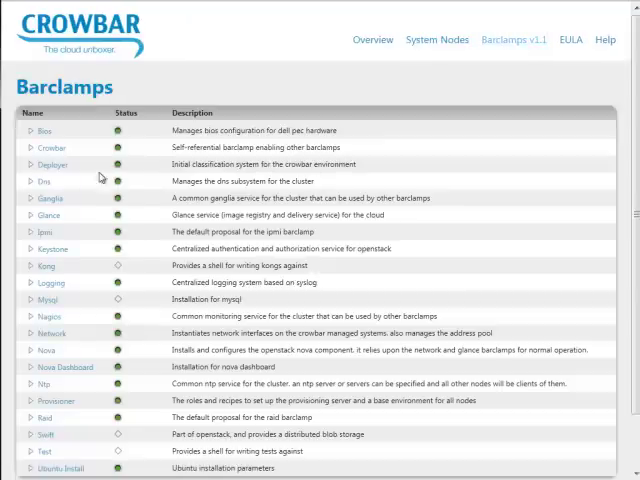
left_click(437, 39)
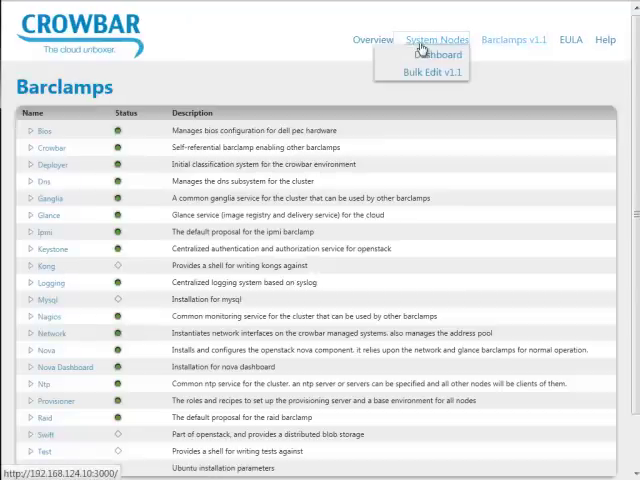
left_click(437, 55)
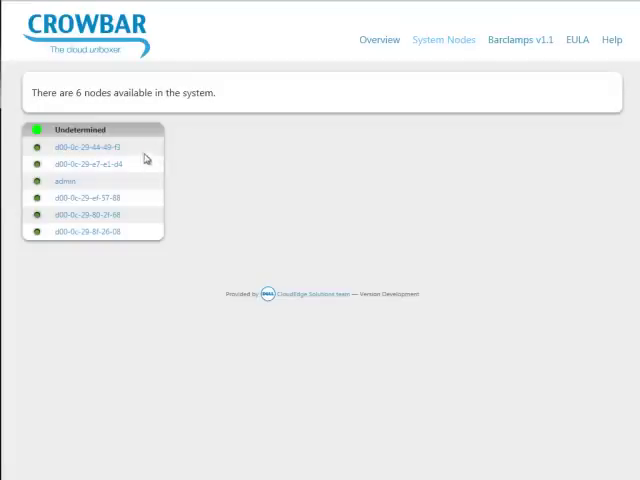
left_click(85, 147)
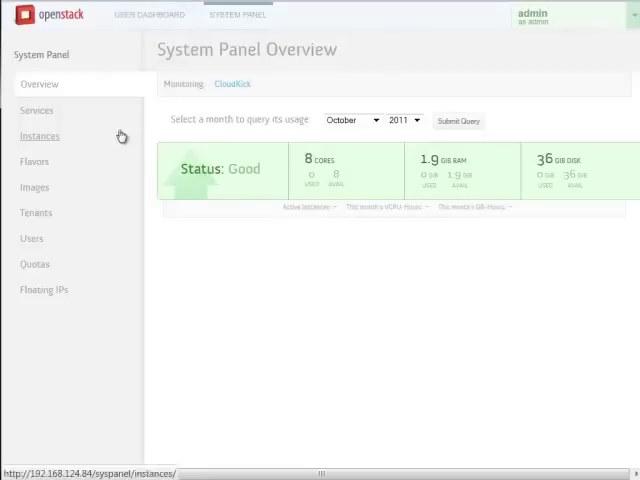
Step: Check the user dashboard, then return to the System Panel Overview: 8 cores, 1.9 GiB RAM, 36 GiB disk
left_click(149, 14)
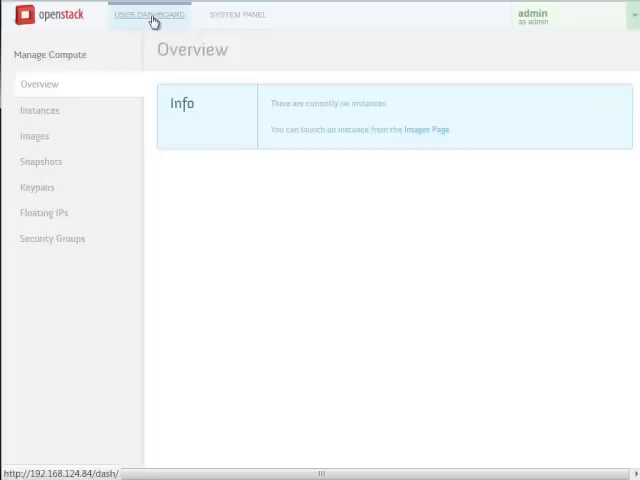
mouse_move(232, 38)
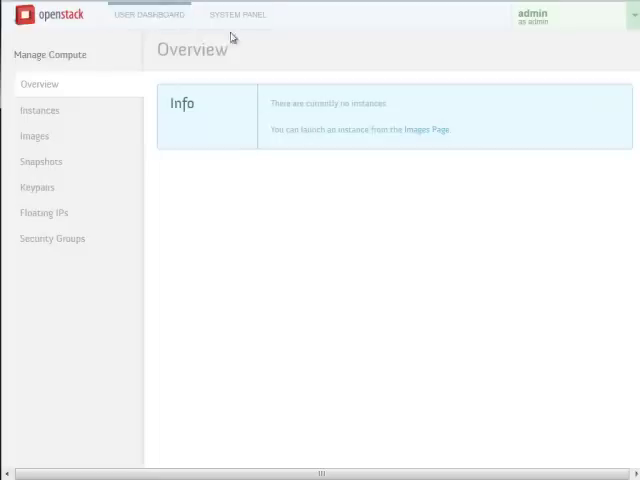
left_click(238, 14)
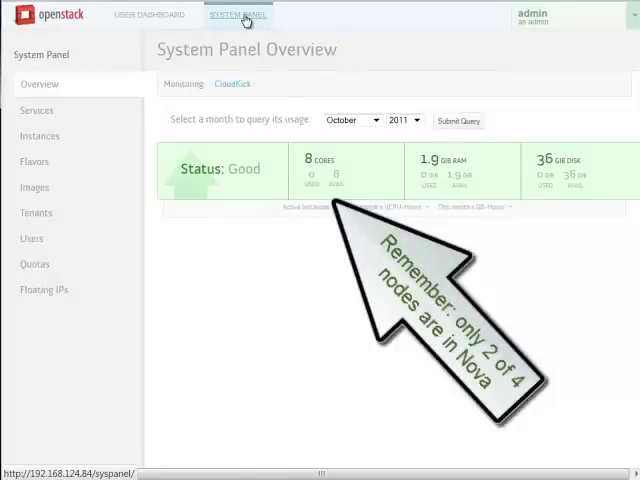
mouse_move(397, 187)
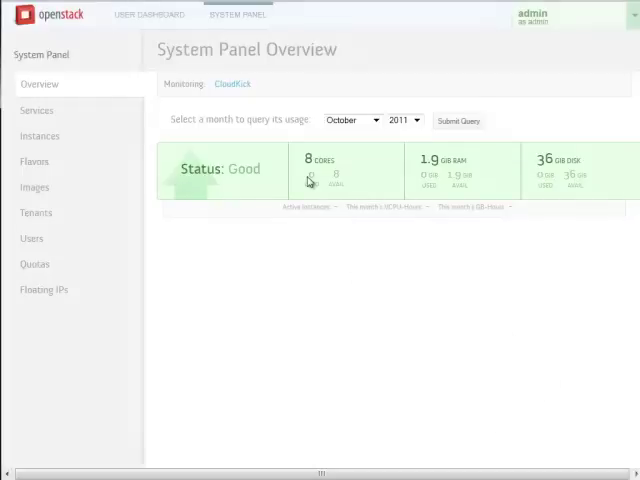
mouse_move(447, 166)
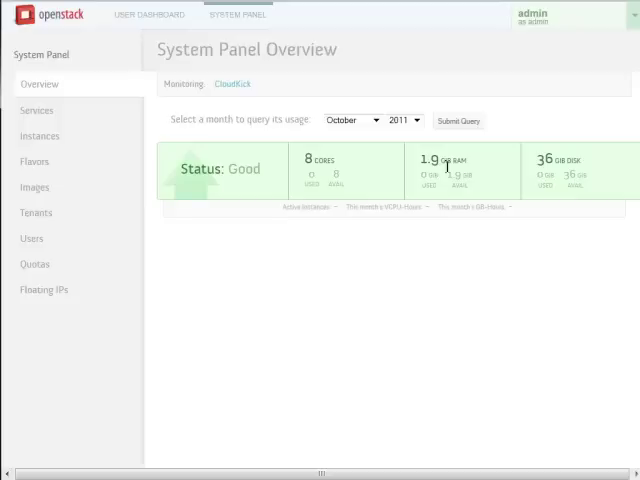
mouse_move(295, 151)
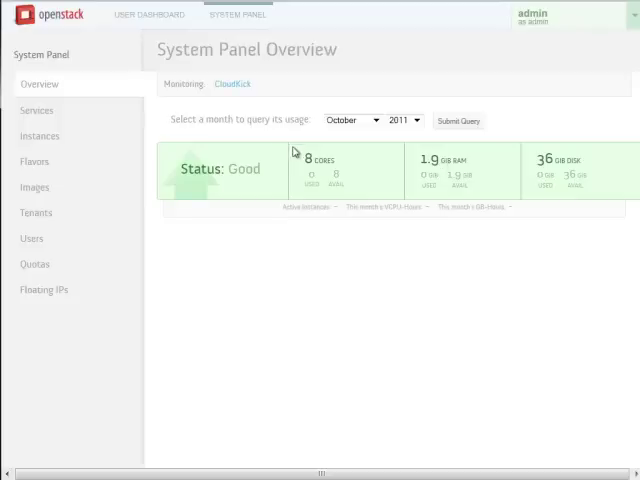
Step: Review the Services page: two nova-compute hosts with 16 allocable cores, plus network, scheduler, glance, identity
left_click(37, 110)
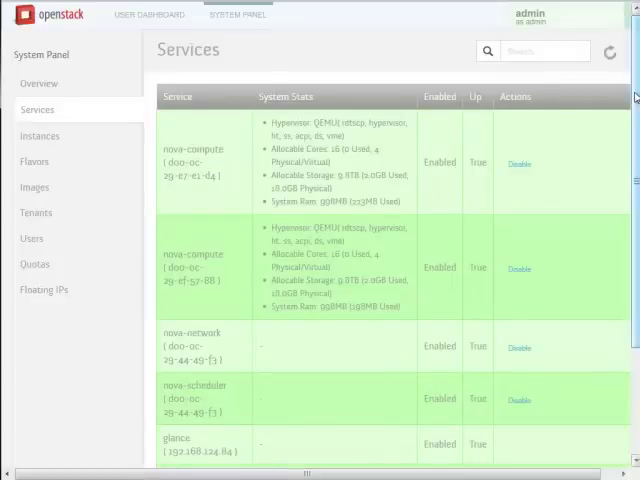
scroll("down", 3)
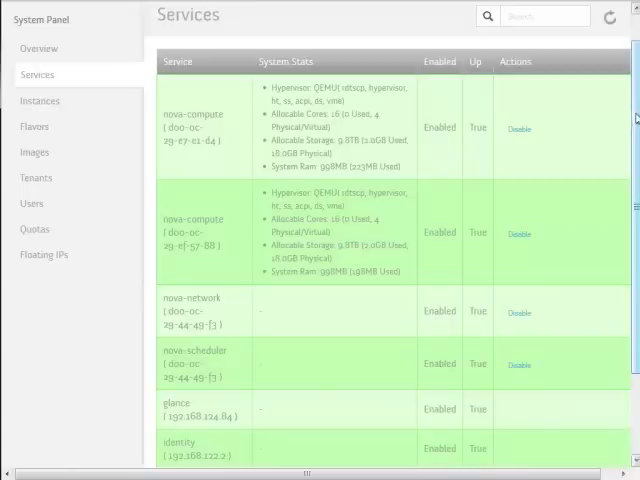
mouse_move(40, 100)
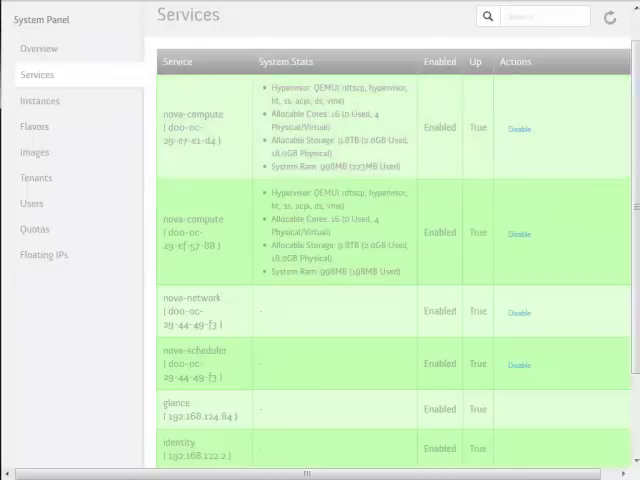
scroll("down", 3)
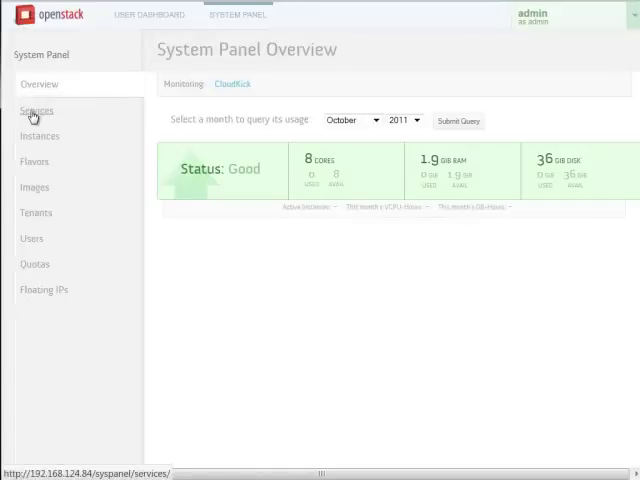
left_click(37, 110)
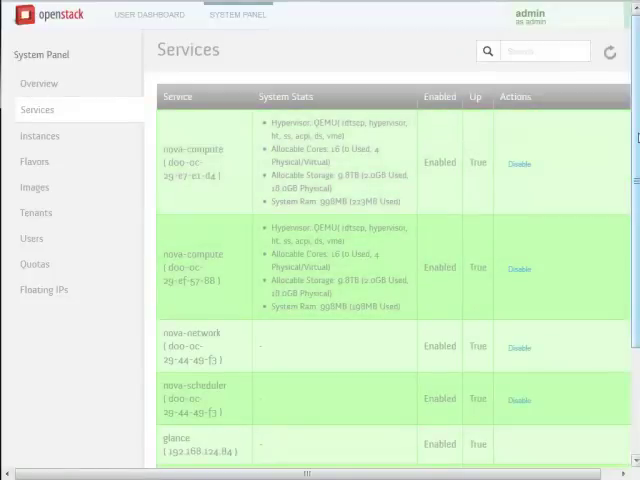
scroll("down", 3)
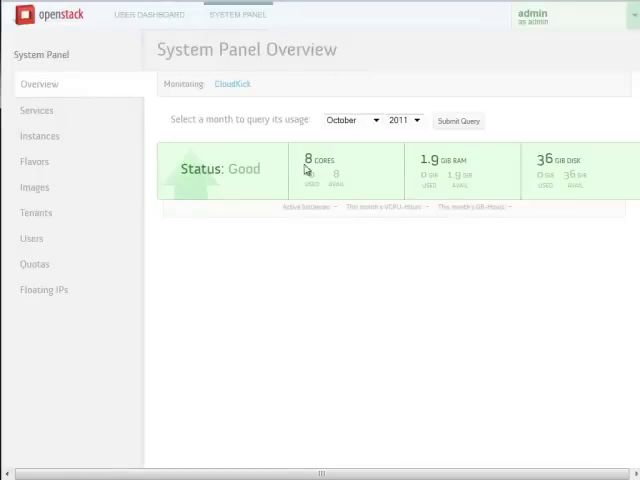
Step: Go from the overview to Crowbar's details page for node d00-0c-29-44-49-f3
double_click(318, 160)
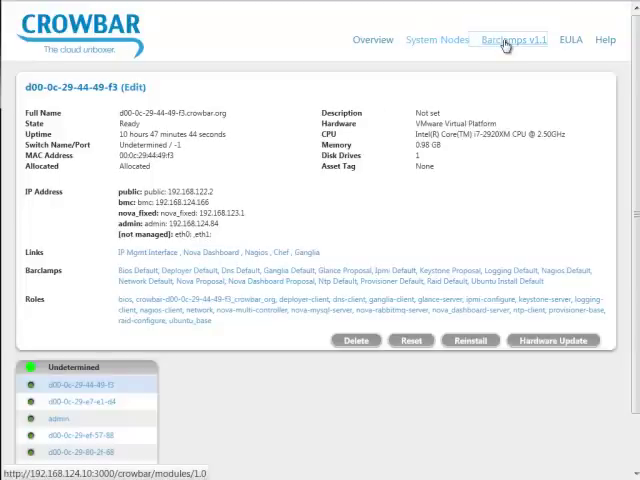
Step: Add the two extra nodes to nova-multi-compute and apply the Nova proposal with four compute nodes
left_click(513, 39)
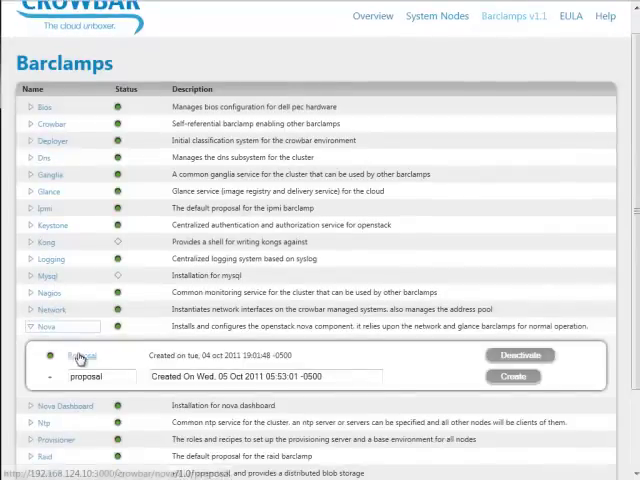
left_click(82, 355)
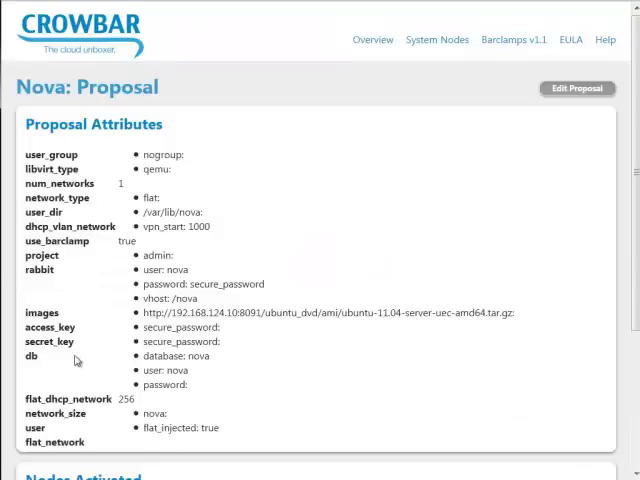
mouse_move(576, 88)
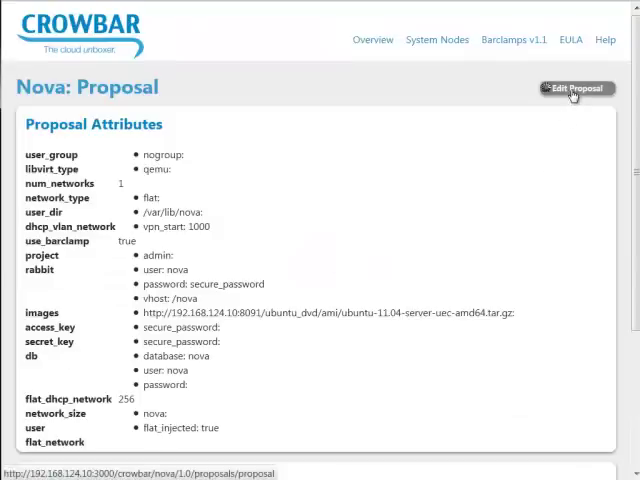
left_click(575, 88)
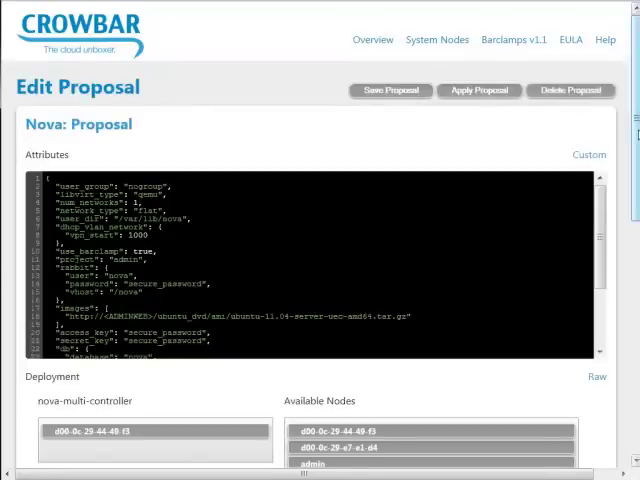
scroll("down", 3)
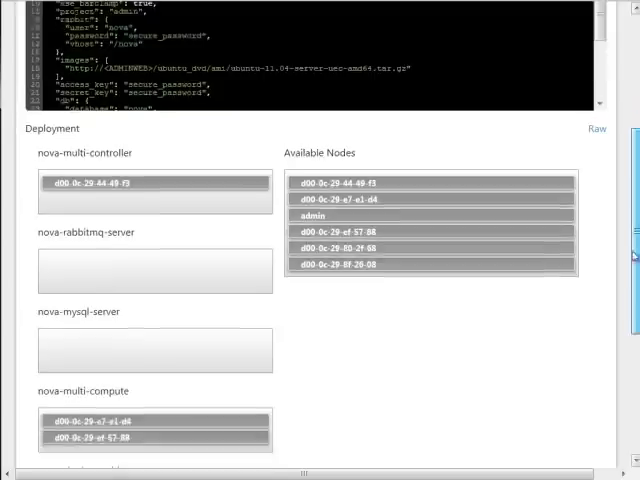
scroll("down", 3)
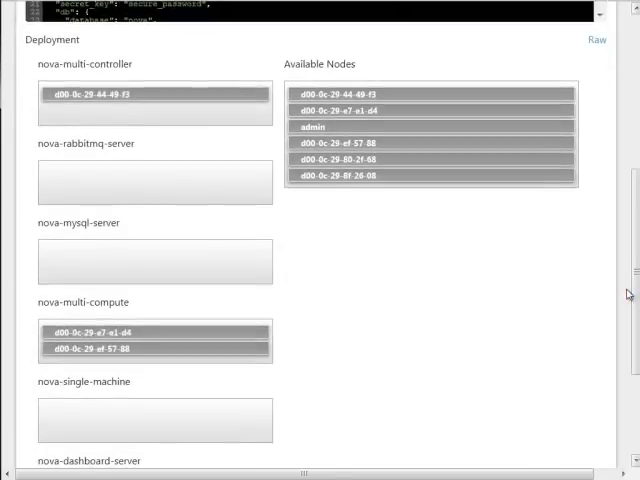
mouse_move(354, 159)
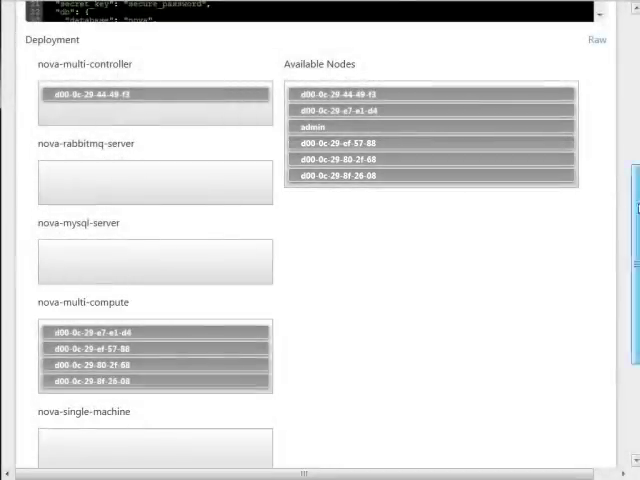
scroll("down", 3)
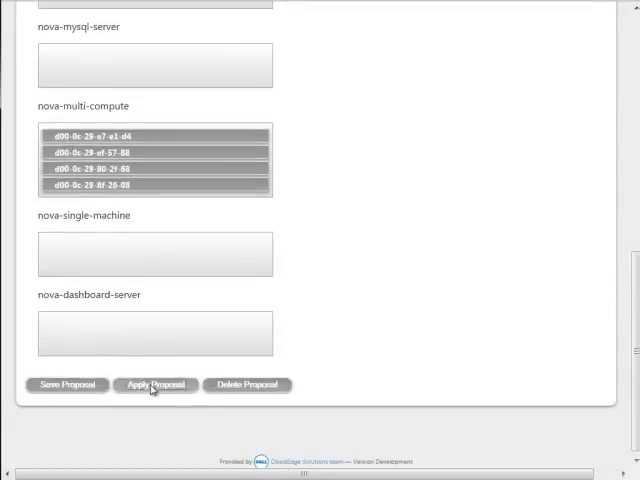
left_click(155, 385)
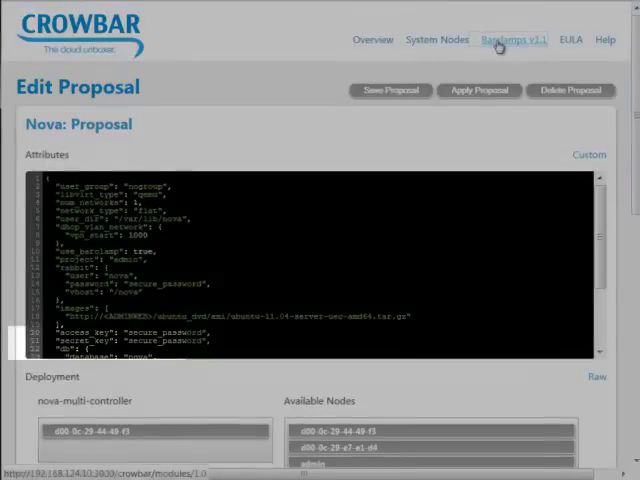
Step: Pass through the user dashboard and System Panel to the Instances page, which lists no instances
left_click(513, 39)
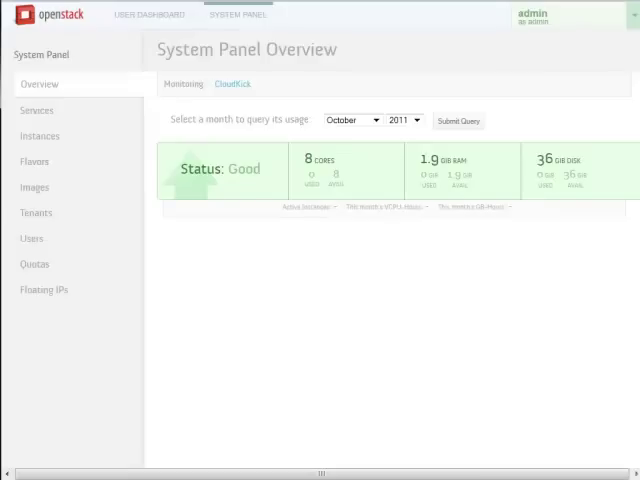
mouse_move(37, 110)
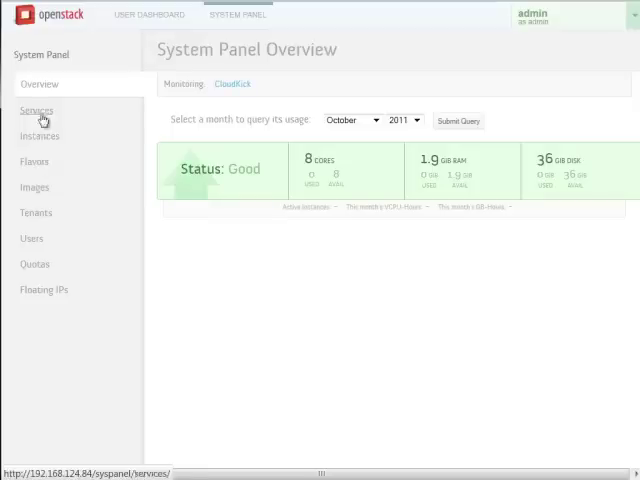
left_click(148, 14)
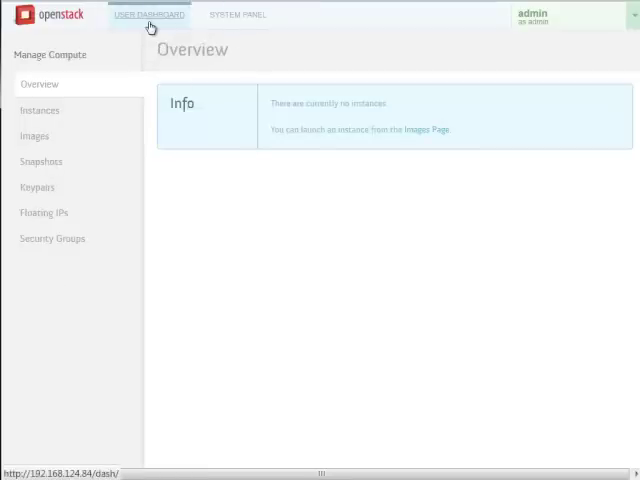
left_click(238, 14)
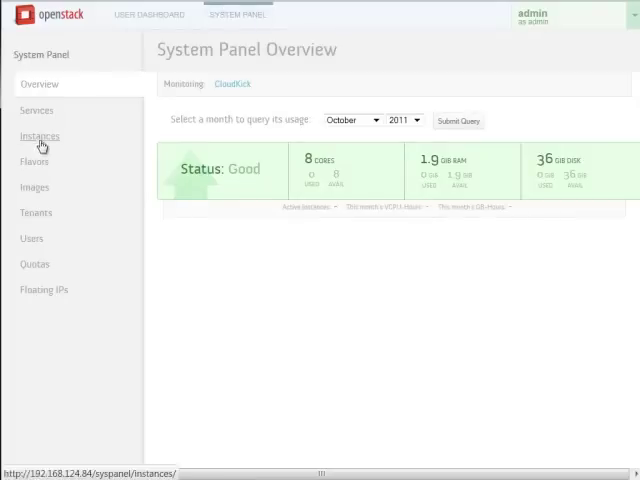
left_click(40, 135)
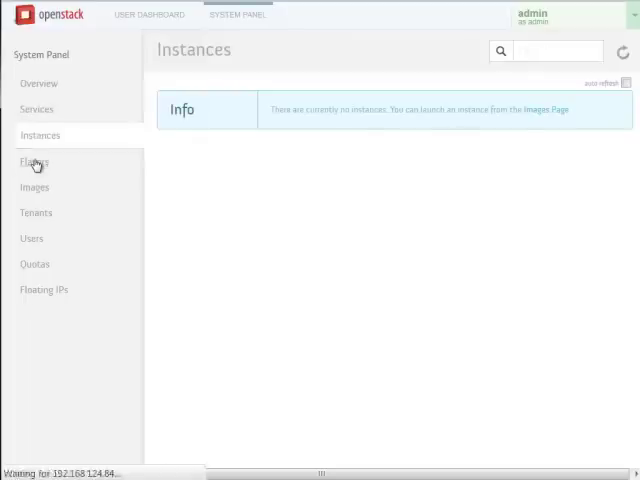
Step: Review the five flavors and the active Ubuntu 11.04 server image, then return to the user overview
left_click(35, 160)
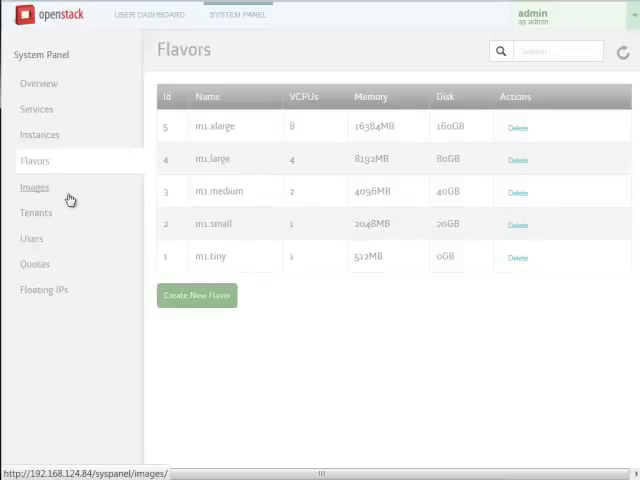
left_click(35, 187)
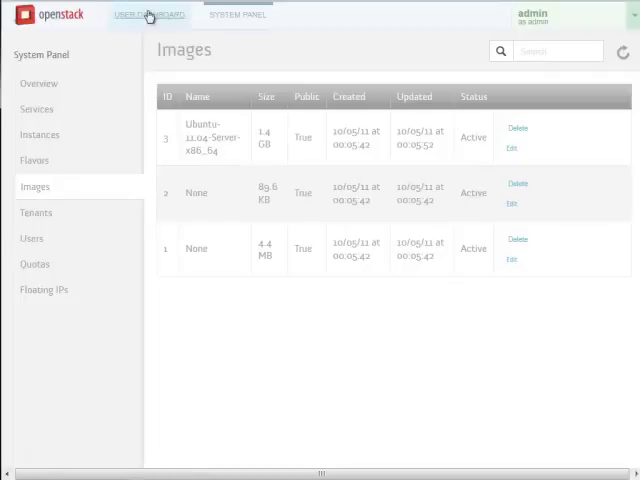
left_click(148, 14)
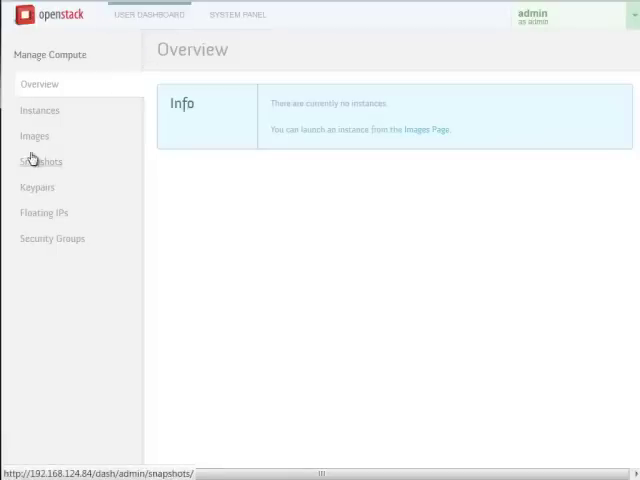
Step: Open the Launch Instance form for the Ubuntu 11.04 server image from the user's Images page
left_click(35, 135)
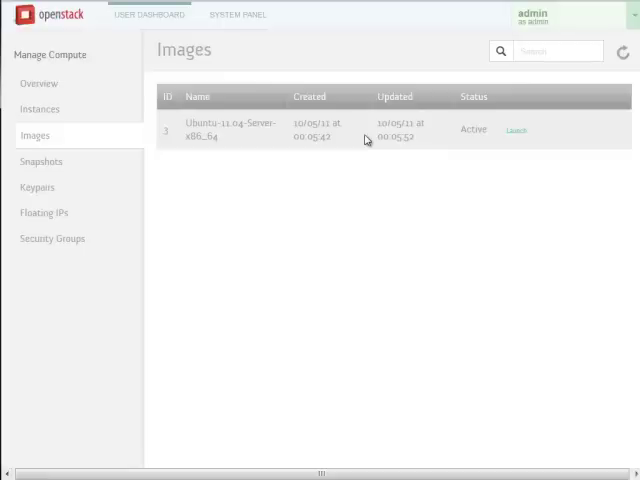
mouse_move(169, 144)
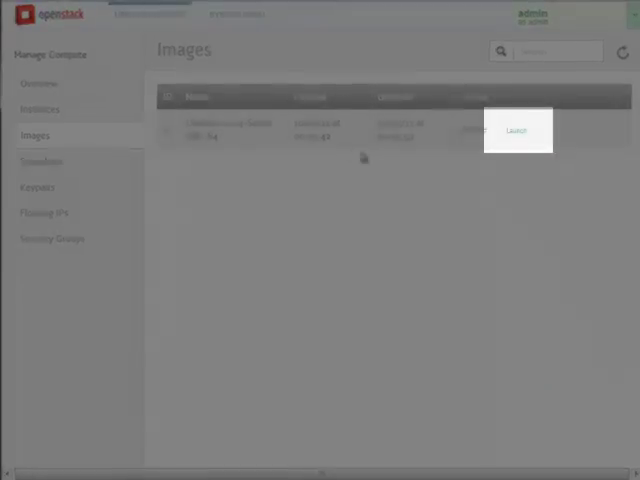
left_click(517, 130)
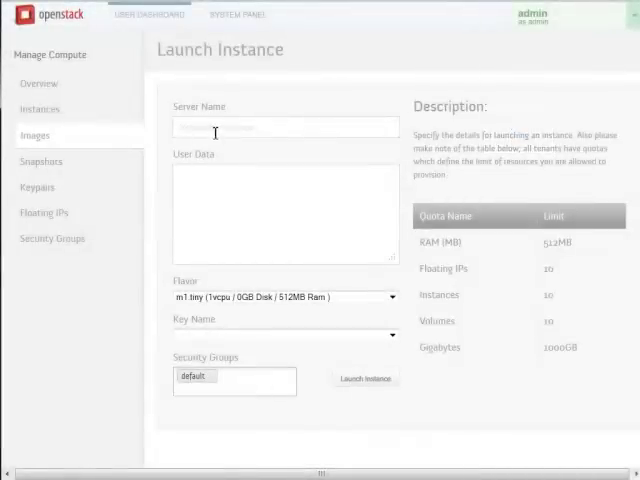
Step: Launch instance 'video' with m1.tiny flavor in the default security group
type("video")
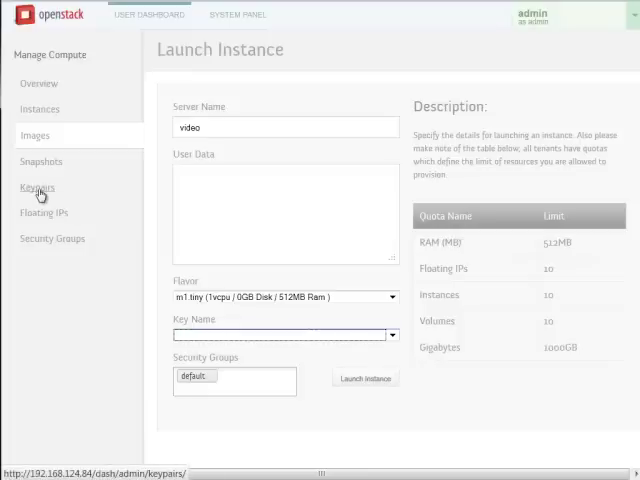
mouse_move(631, 147)
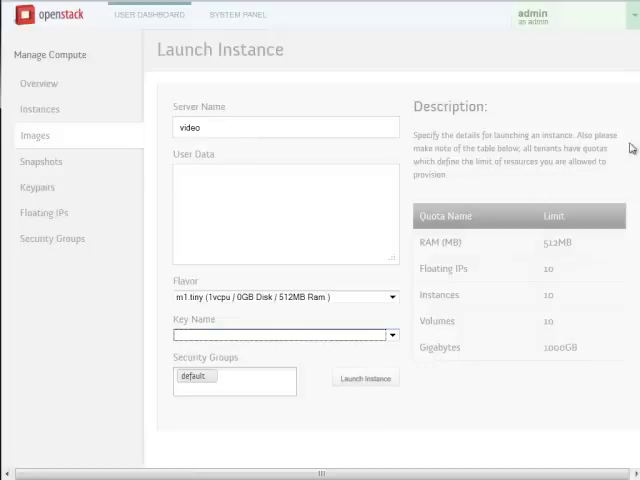
mouse_move(222, 356)
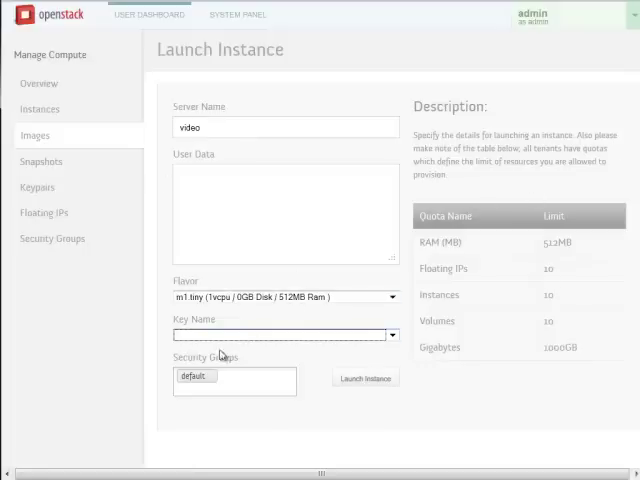
mouse_move(199, 383)
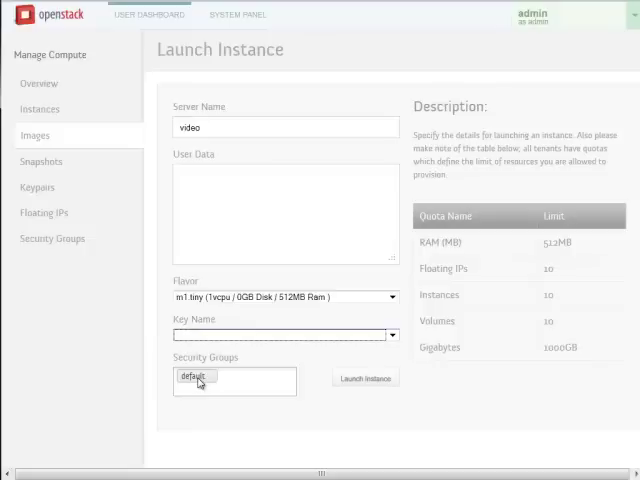
left_click(366, 378)
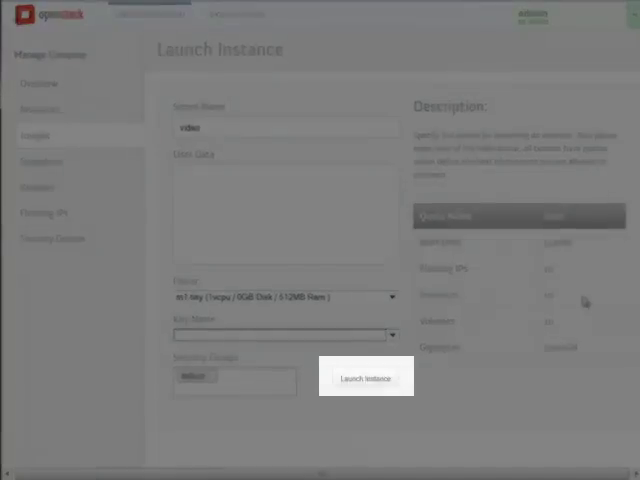
left_click(366, 377)
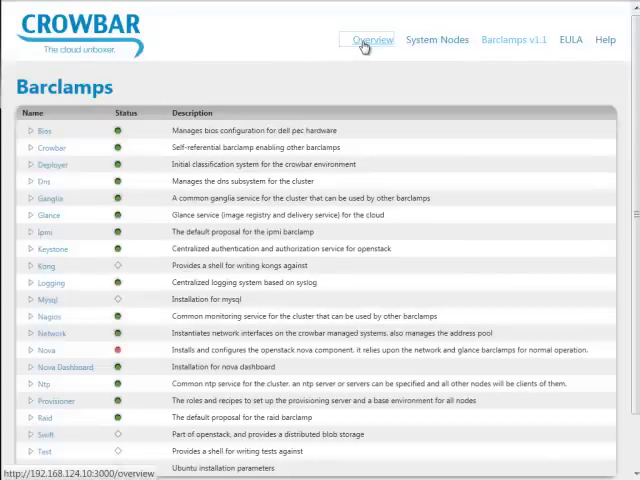
Step: Open Crowbar's Overview showing Portal, Identity, Nova API, Glance API, Nova and Glance
left_click(370, 39)
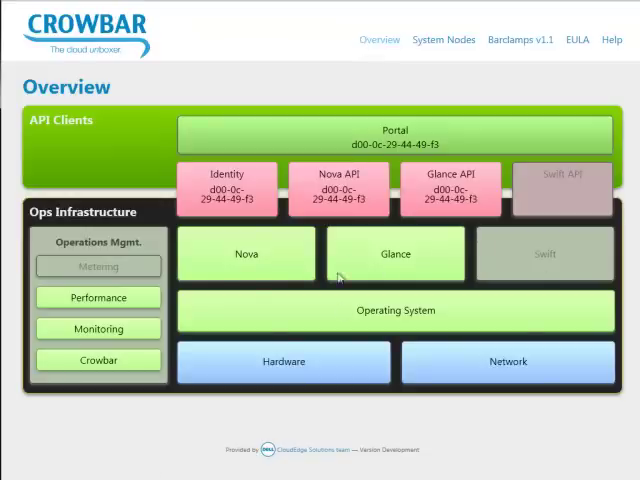
mouse_move(419, 255)
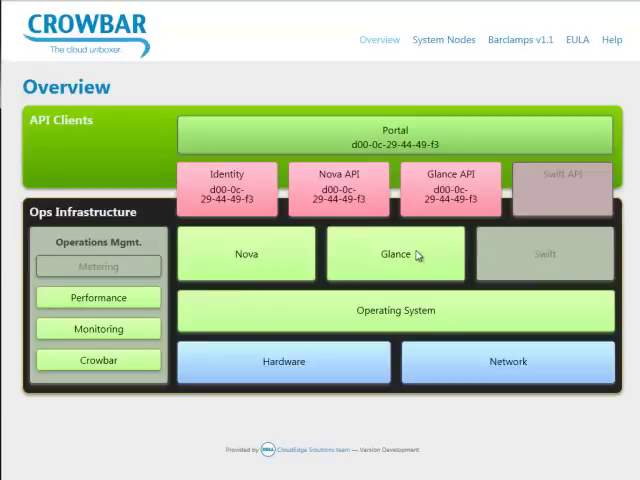
mouse_move(520, 231)
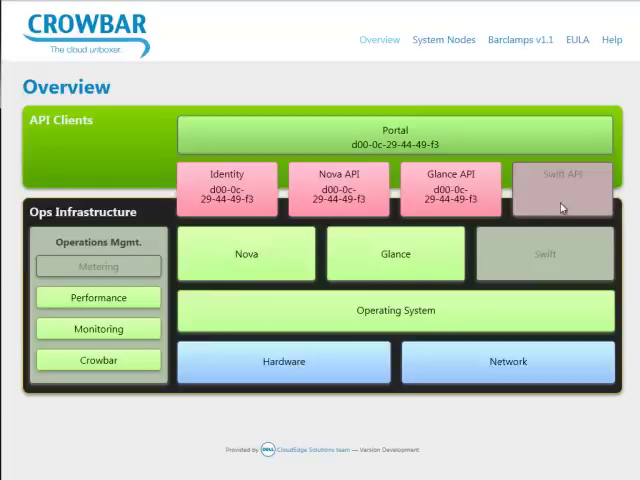
mouse_move(568, 188)
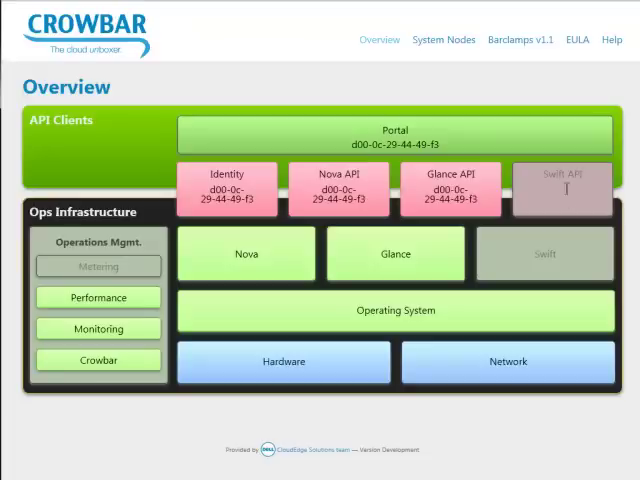
mouse_move(239, 277)
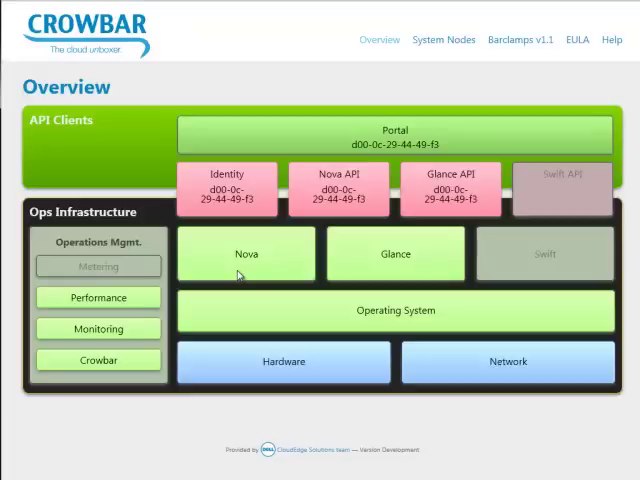
mouse_move(370, 175)
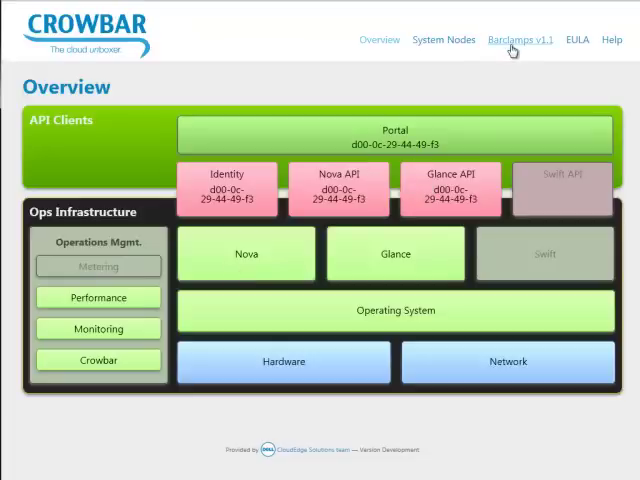
Step: Review the System Panel overview showing 16 cores, then list the system-wide images
left_click(519, 39)
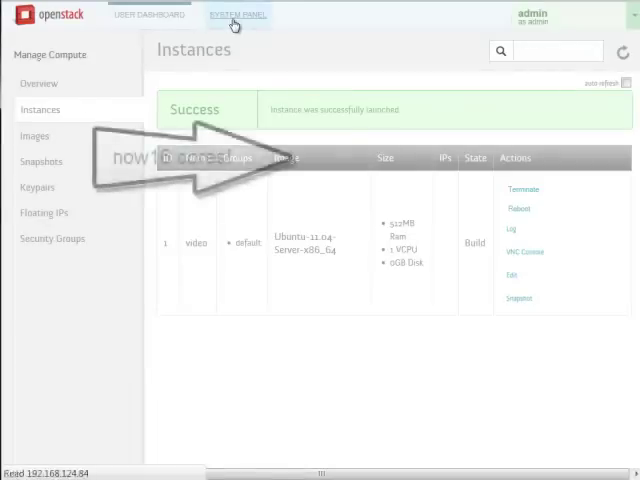
left_click(238, 14)
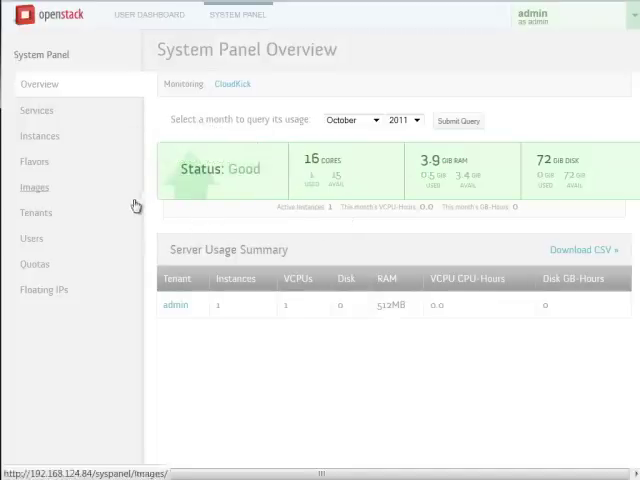
left_click(34, 187)
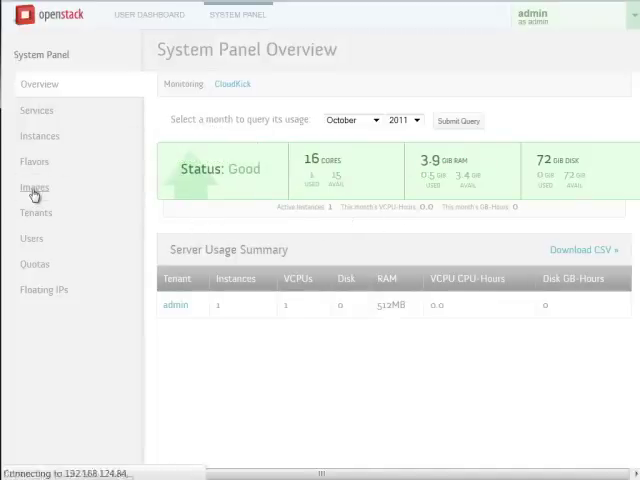
left_click(35, 187)
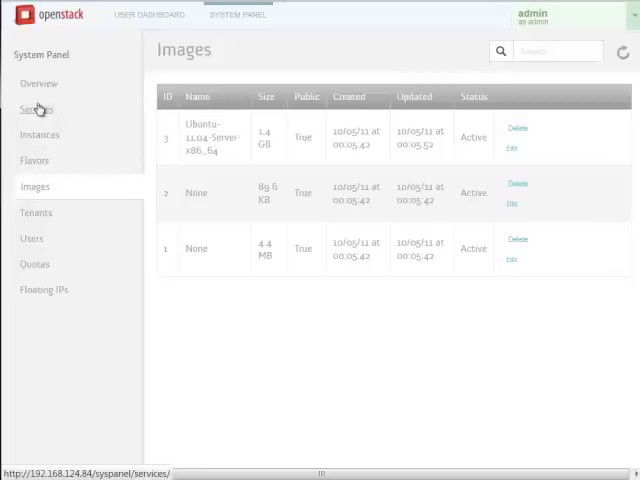
Step: Confirm 'video' is active with IP 192.168.123.50 in system and project instance lists
left_click(40, 135)
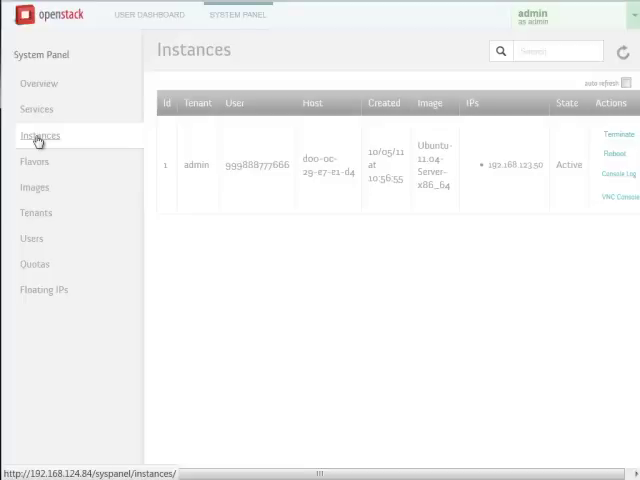
mouse_move(204, 155)
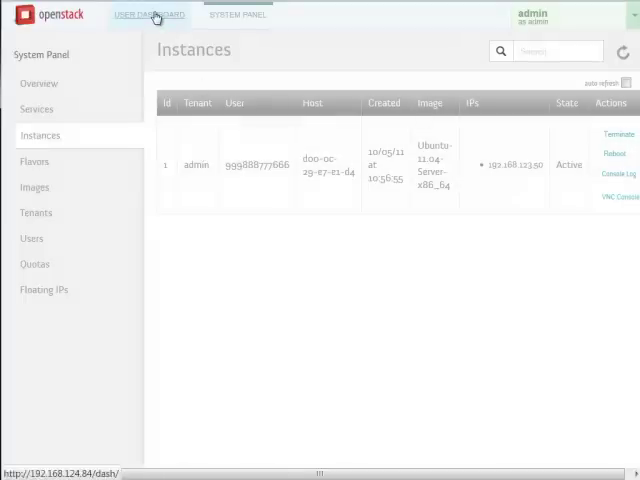
left_click(149, 14)
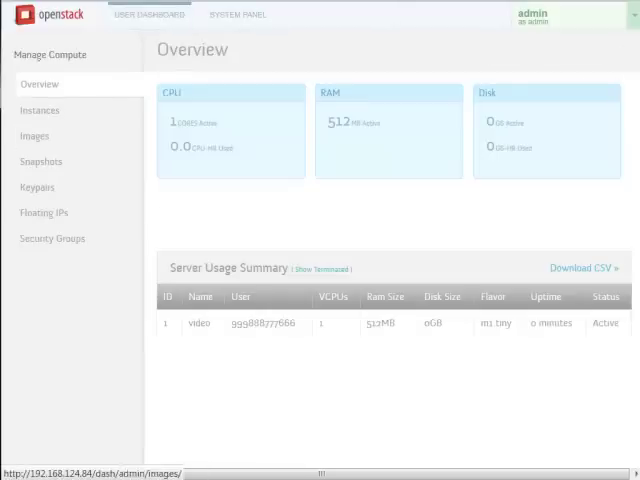
left_click(40, 109)
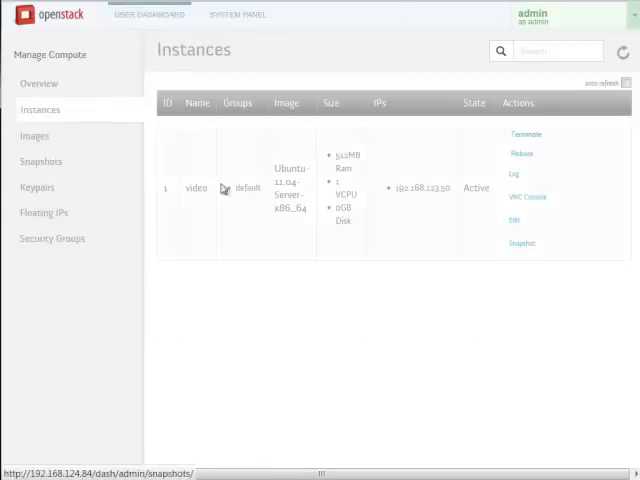
left_click(39, 84)
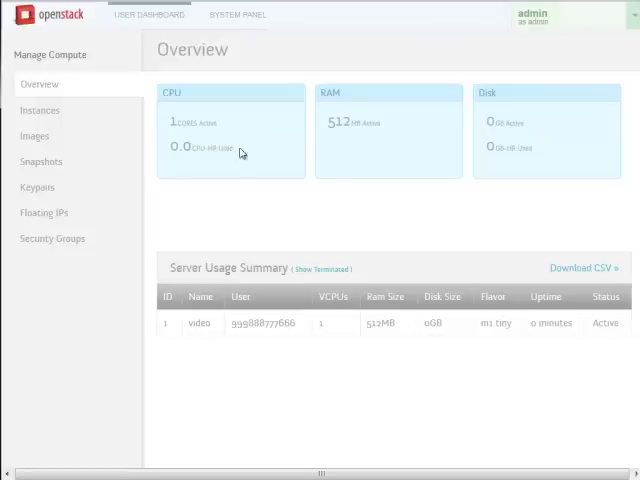
left_click(40, 110)
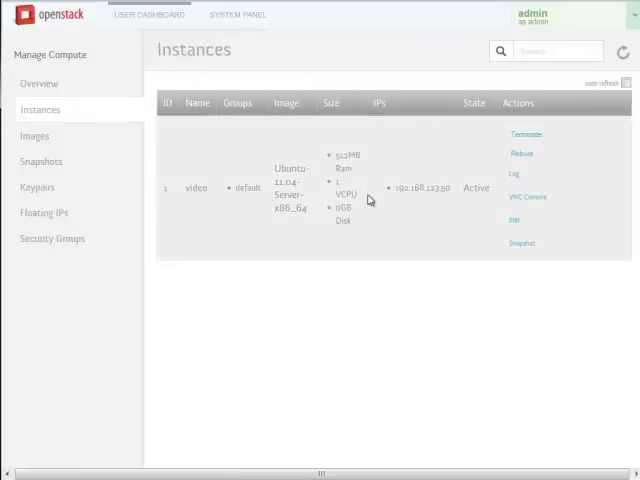
mouse_move(544, 144)
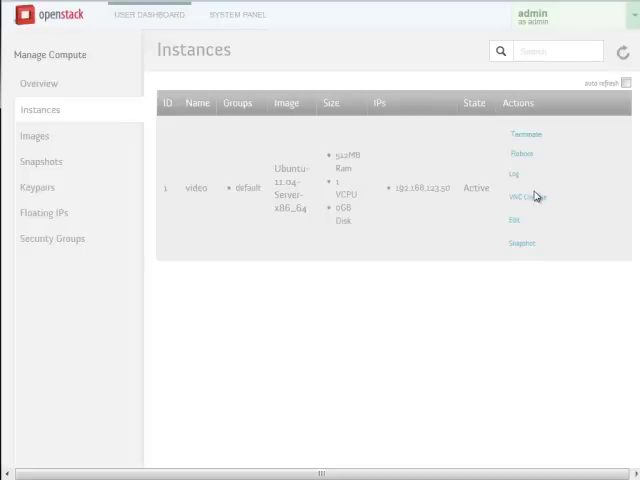
mouse_move(530, 212)
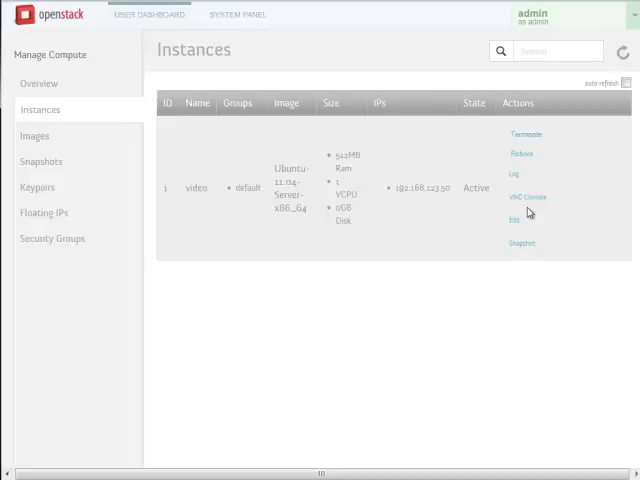
mouse_move(538, 138)
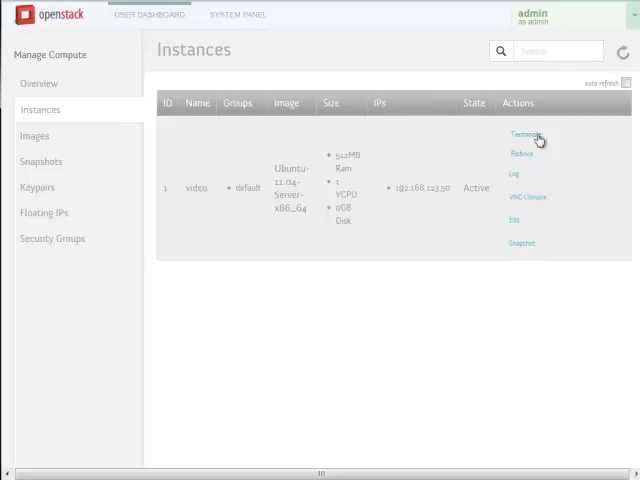